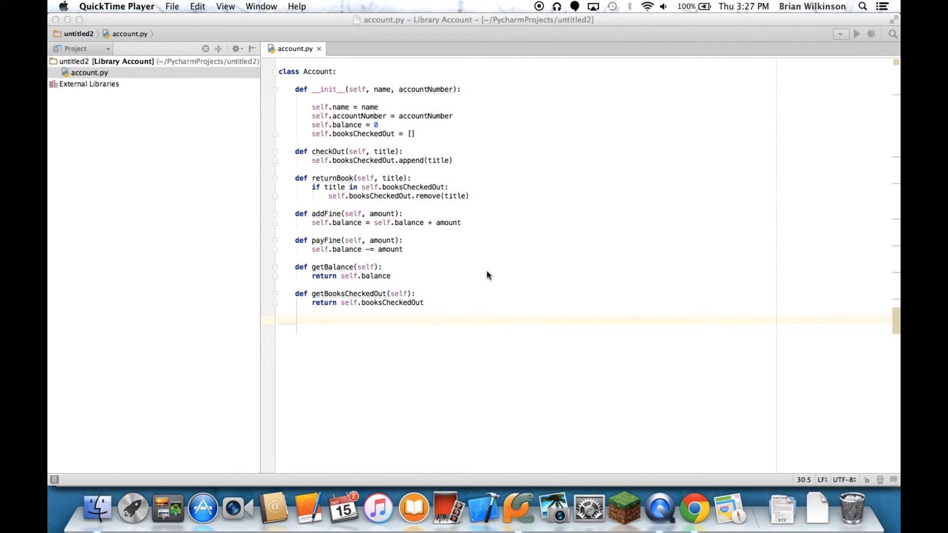
mouse_move(447, 327)
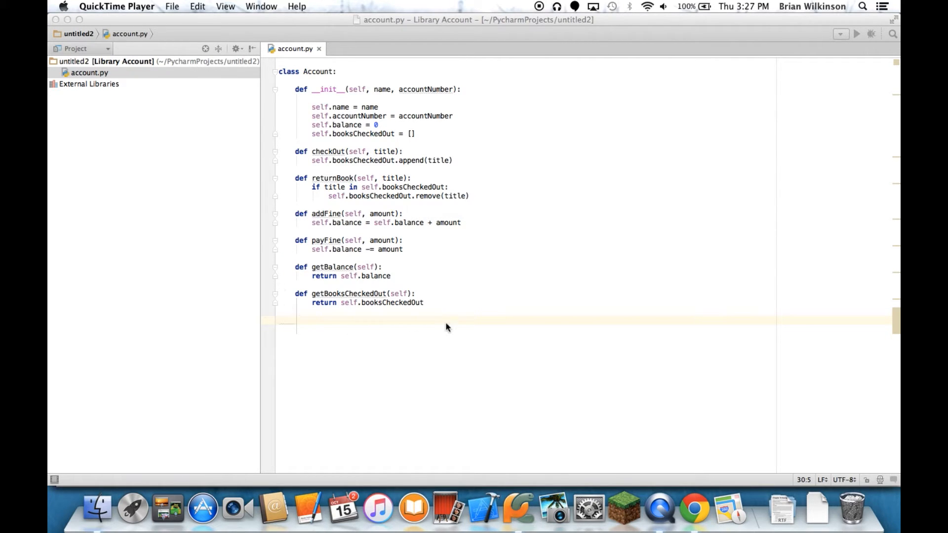
mouse_move(417, 336)
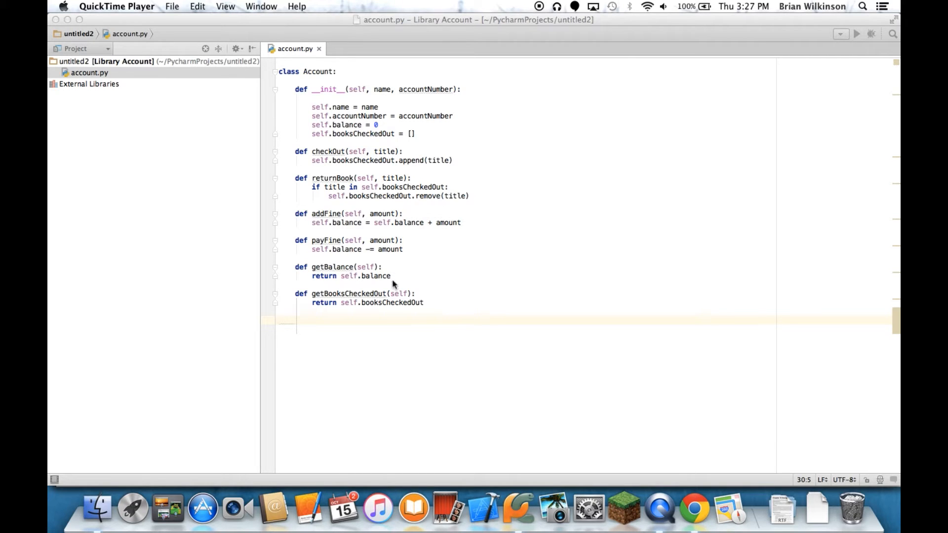
mouse_move(310, 239)
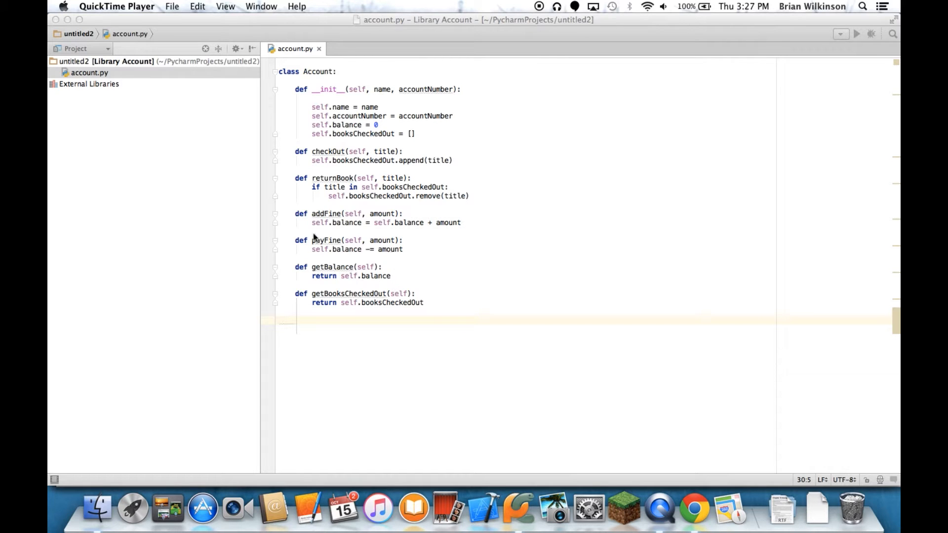
mouse_move(311, 282)
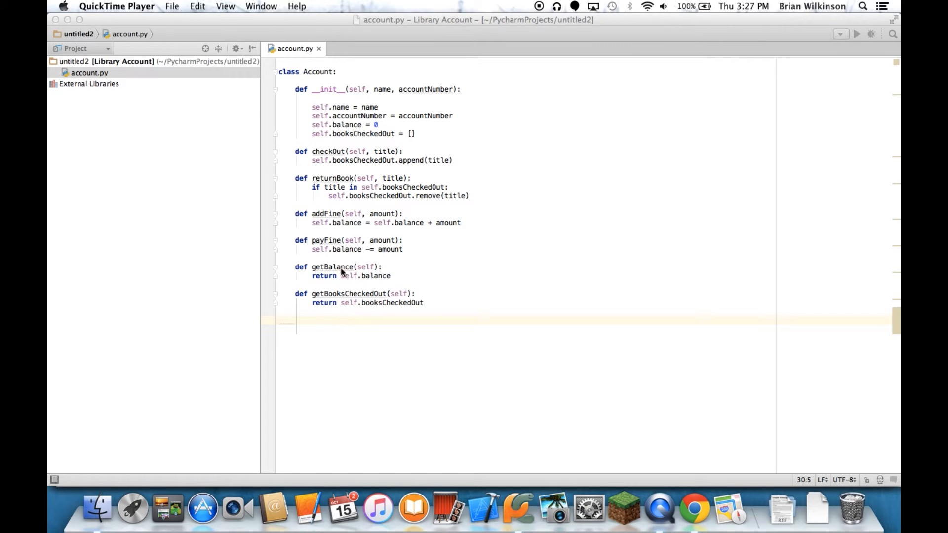
mouse_move(304, 288)
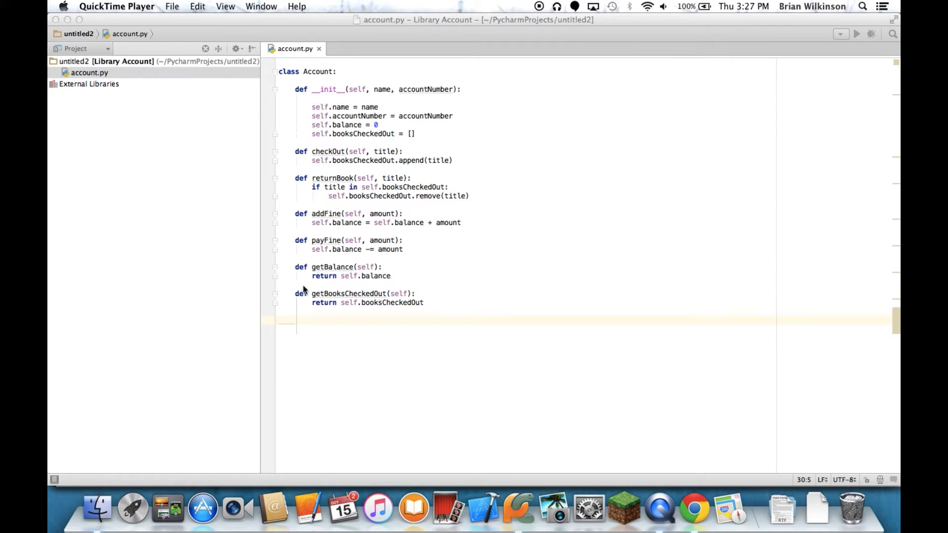
mouse_move(299, 274)
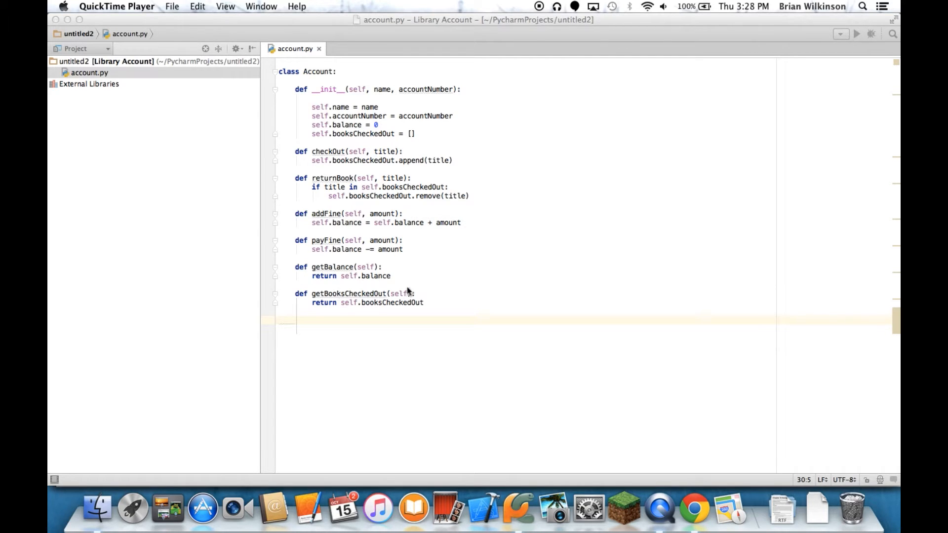
mouse_move(383, 257)
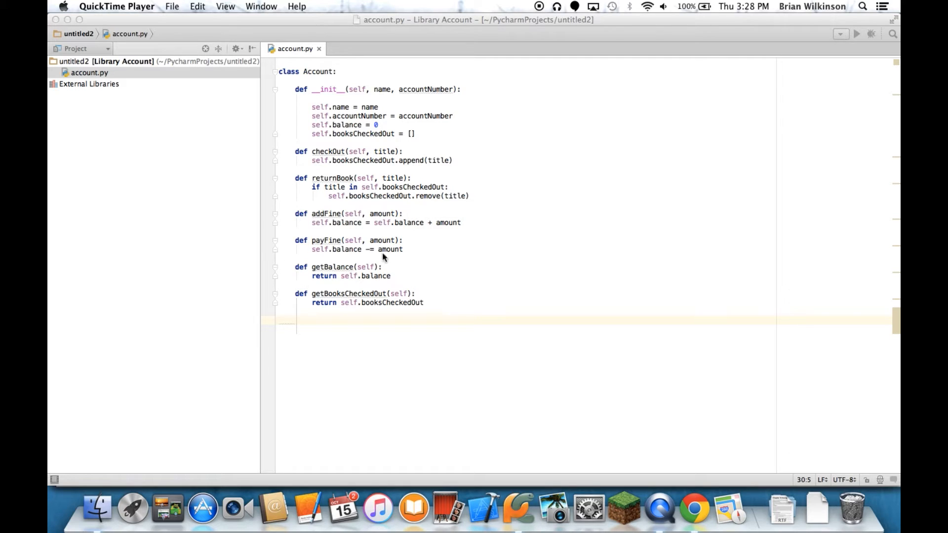
mouse_move(342, 257)
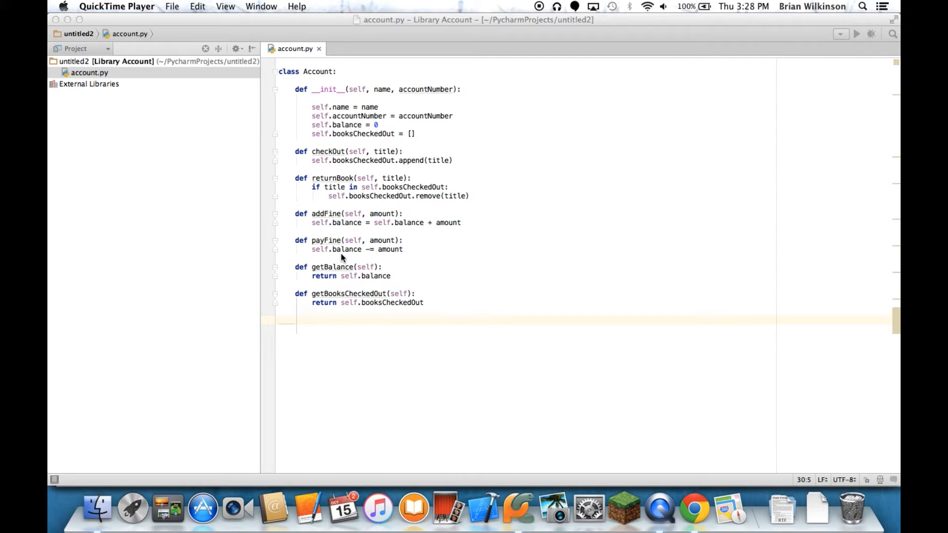
mouse_move(387, 276)
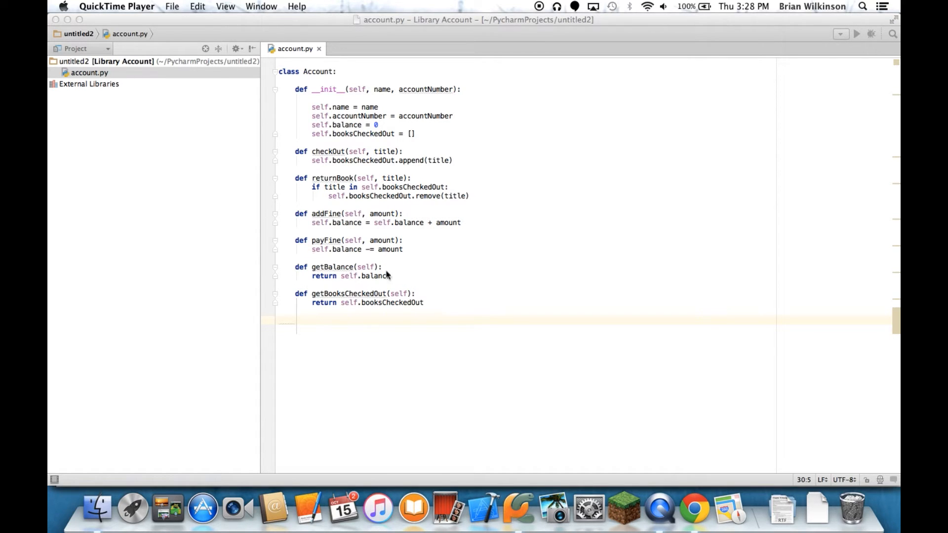
mouse_move(202, 35)
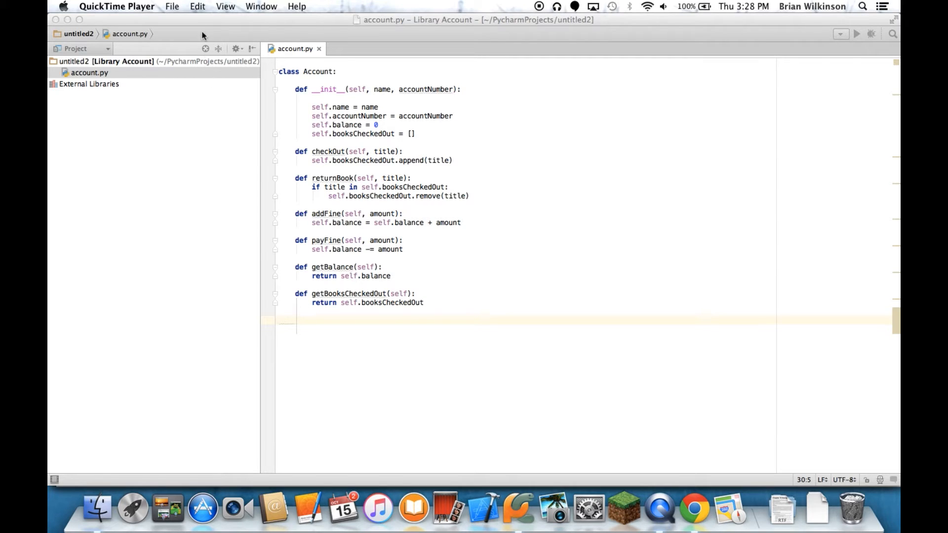
- Create a new Python file named usingAccount via File > New > Python File
left_click(171, 6)
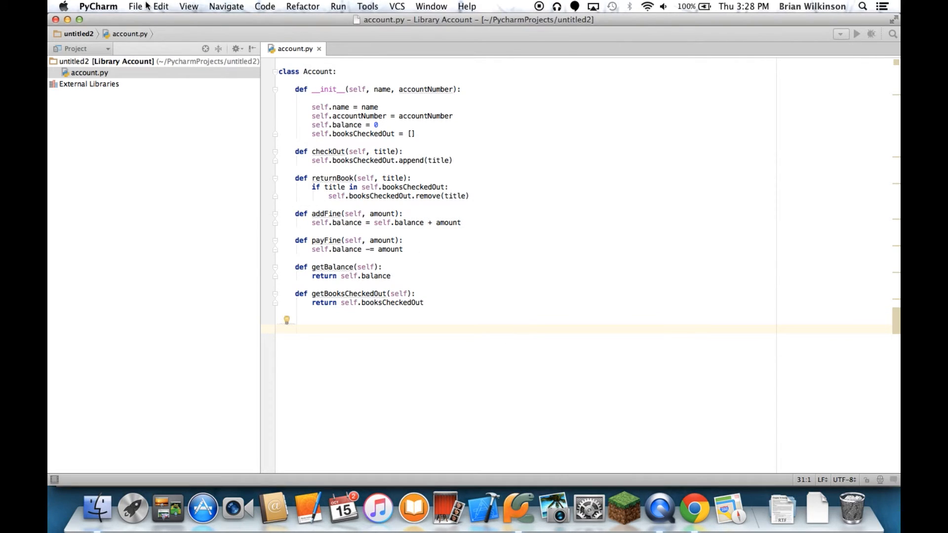
left_click(136, 6)
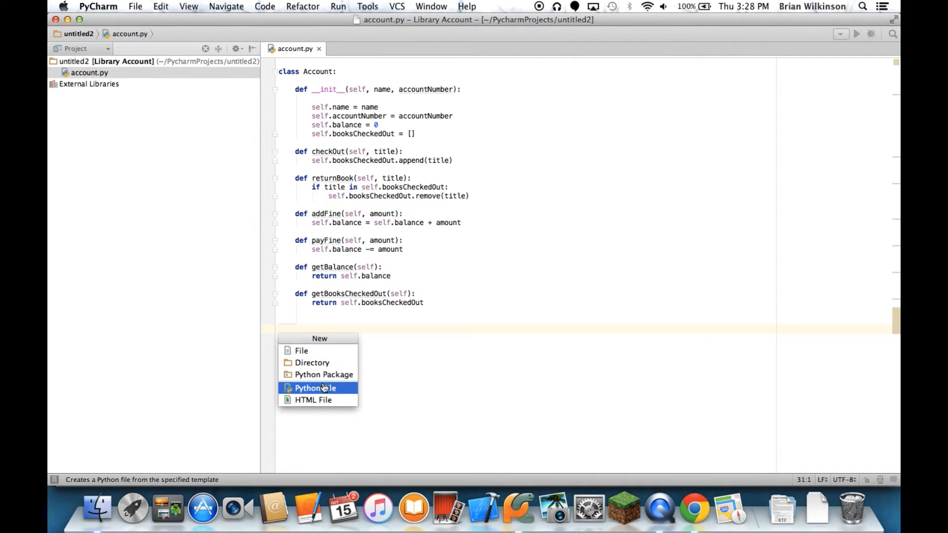
left_click(314, 388)
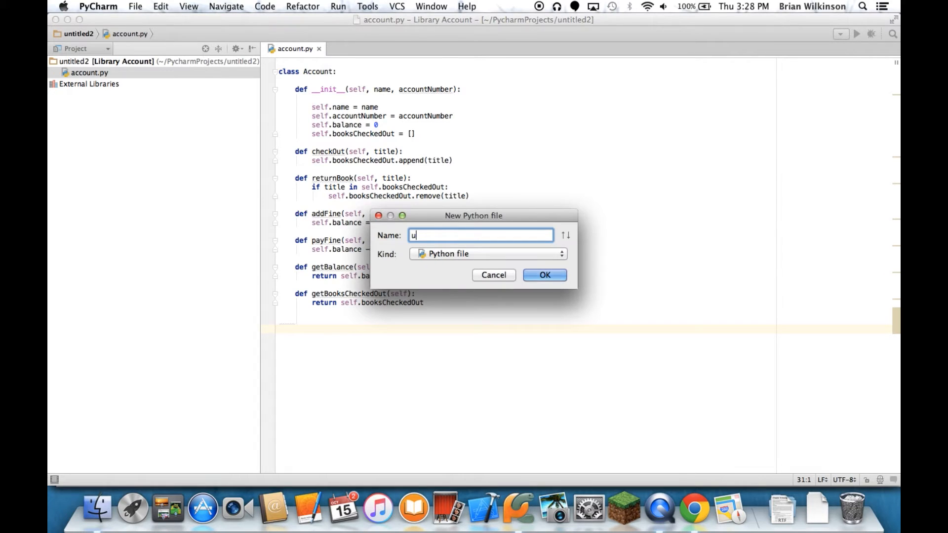
type("sing")
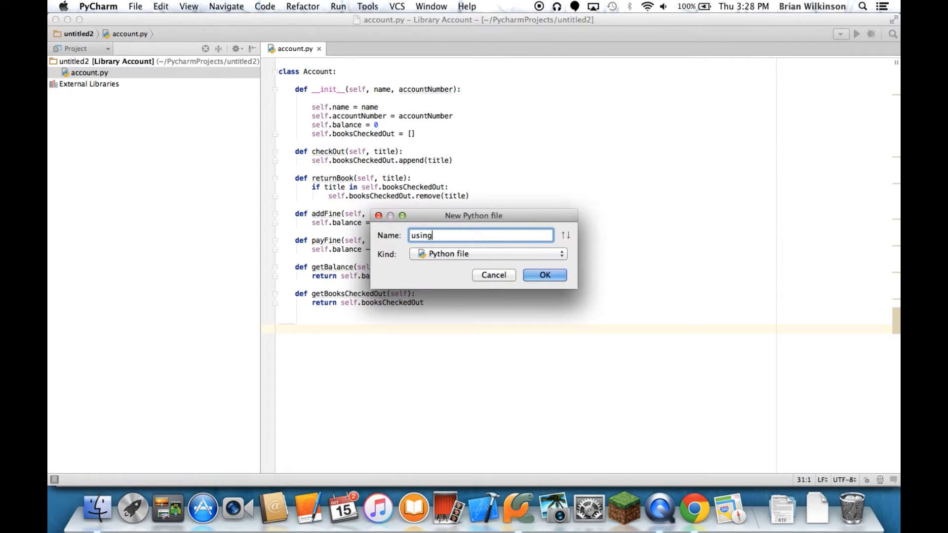
type("Accou")
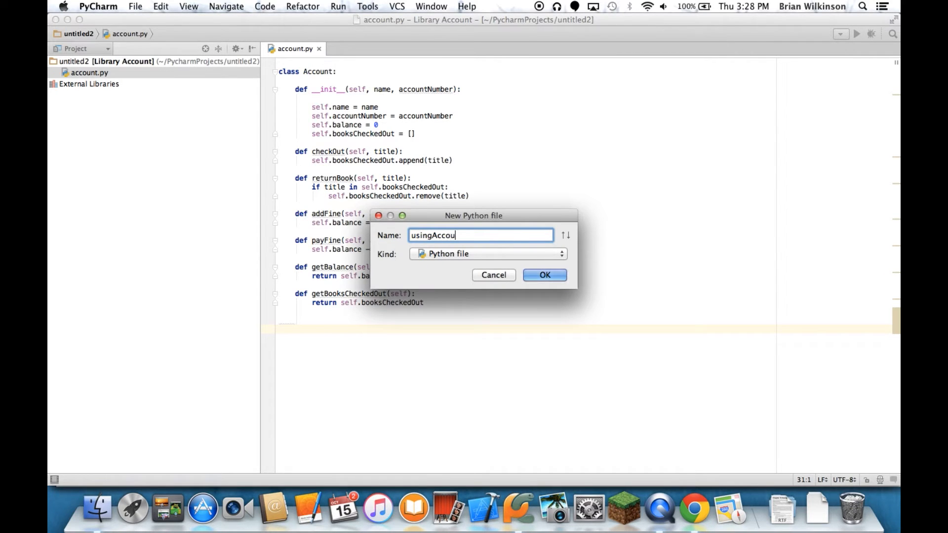
left_click(544, 274)
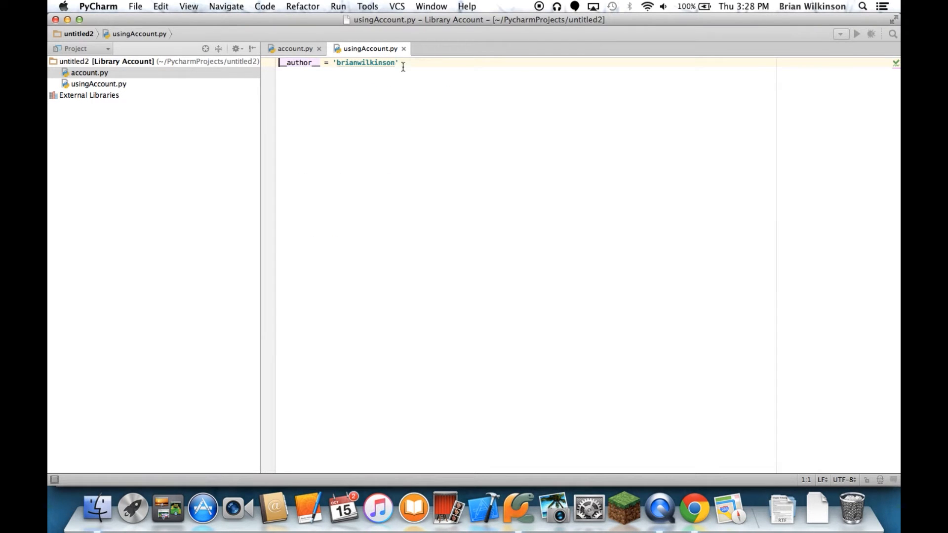
- Replace the __author__ line with 'import account' and begin a 'brian =' assignment
key("cmd+a")
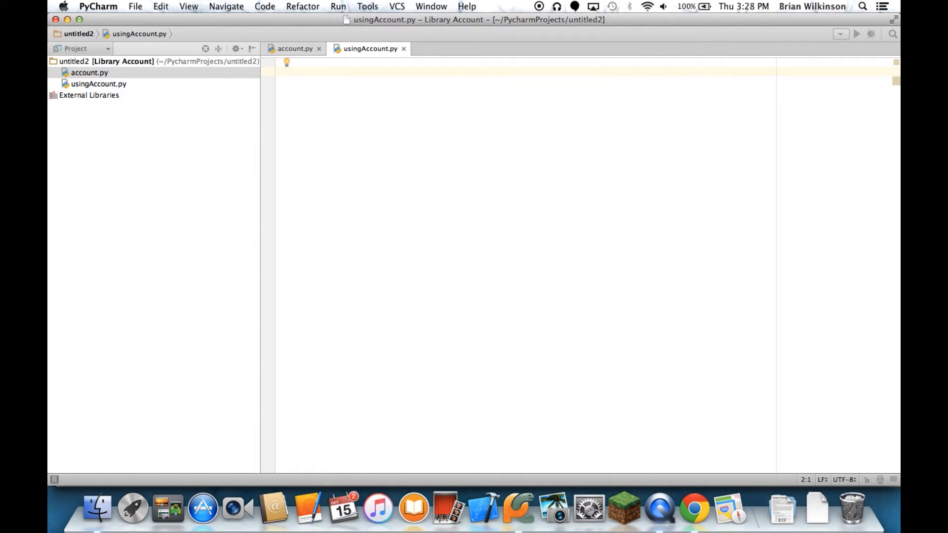
type("import account")
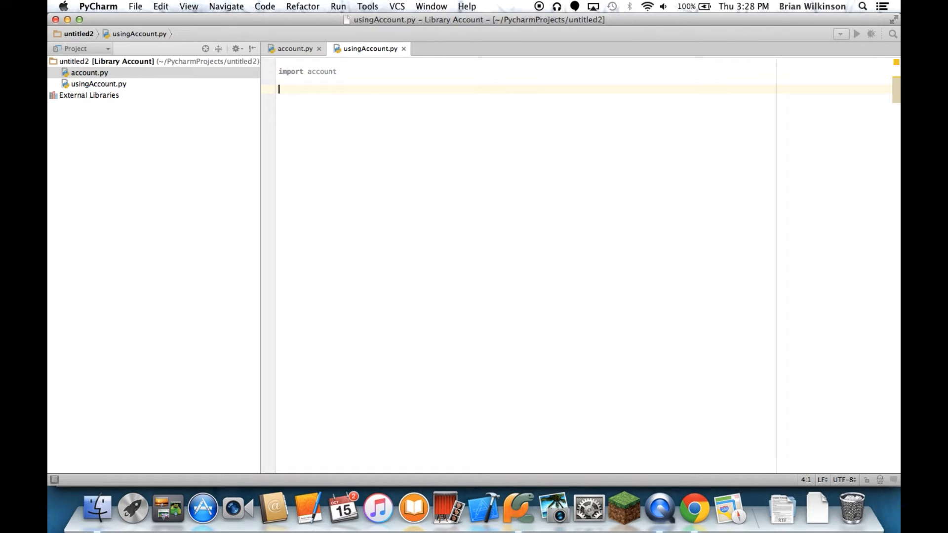
type("brian =")
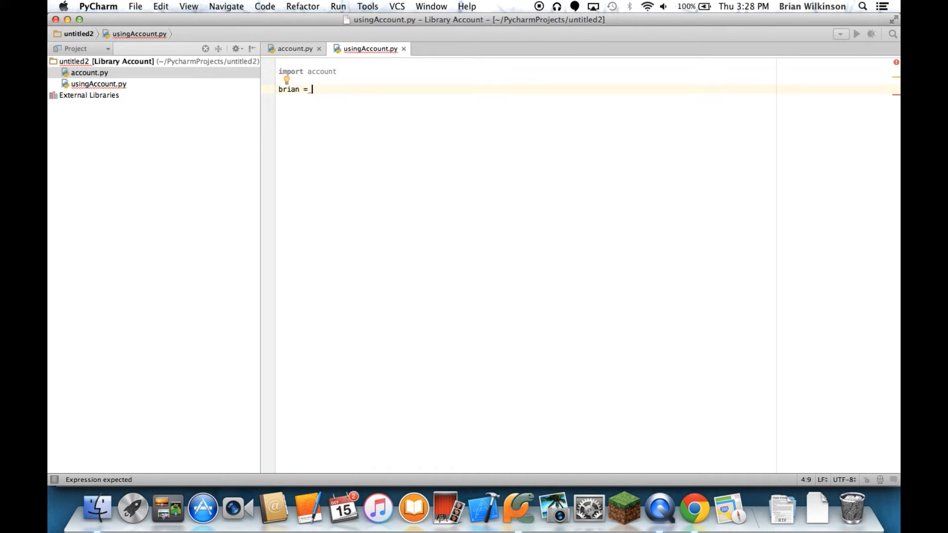
- Complete the line as brian = account.Account("Brian", "12345")
type("acc")
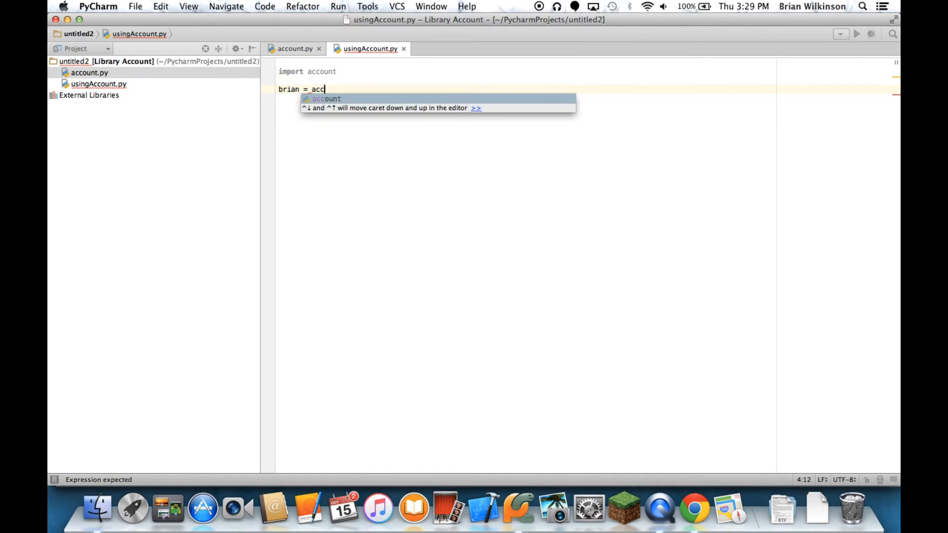
type("count.Account")
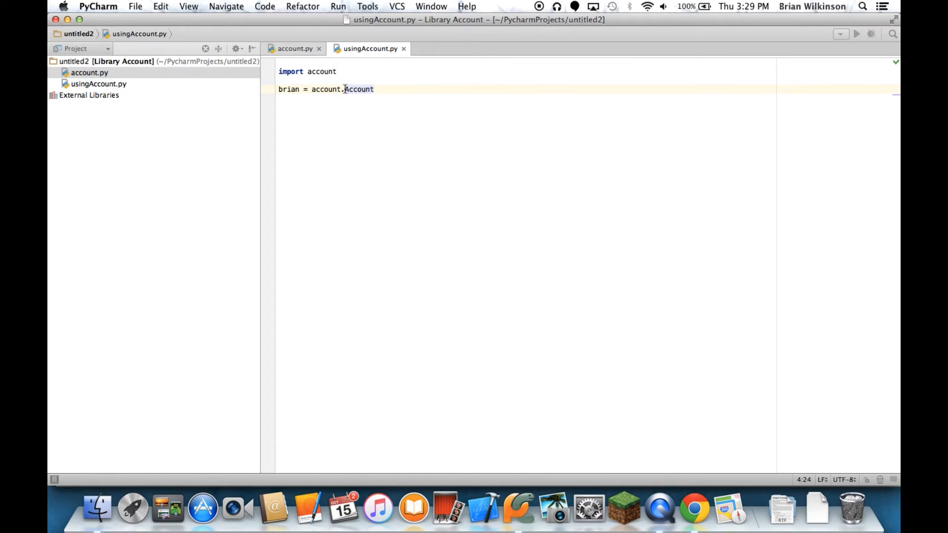
type("()")
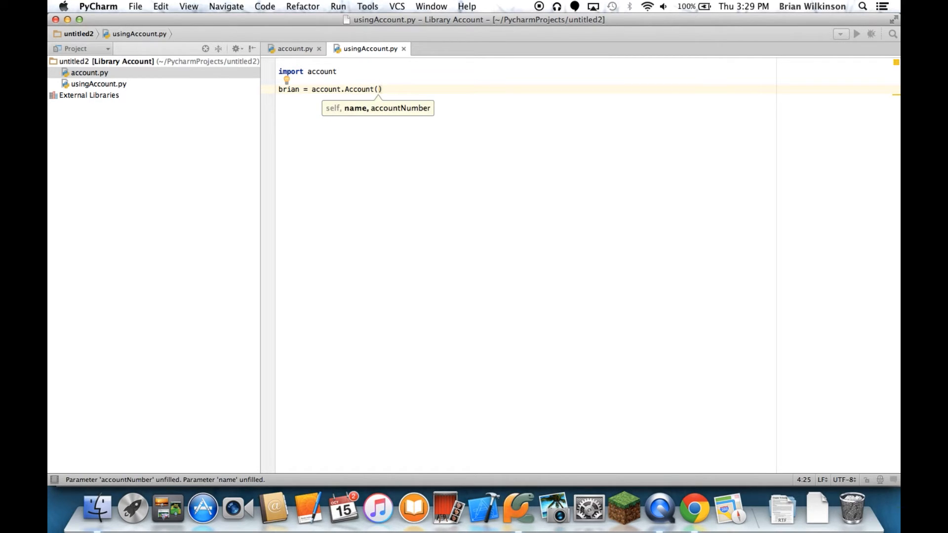
mouse_move(334, 109)
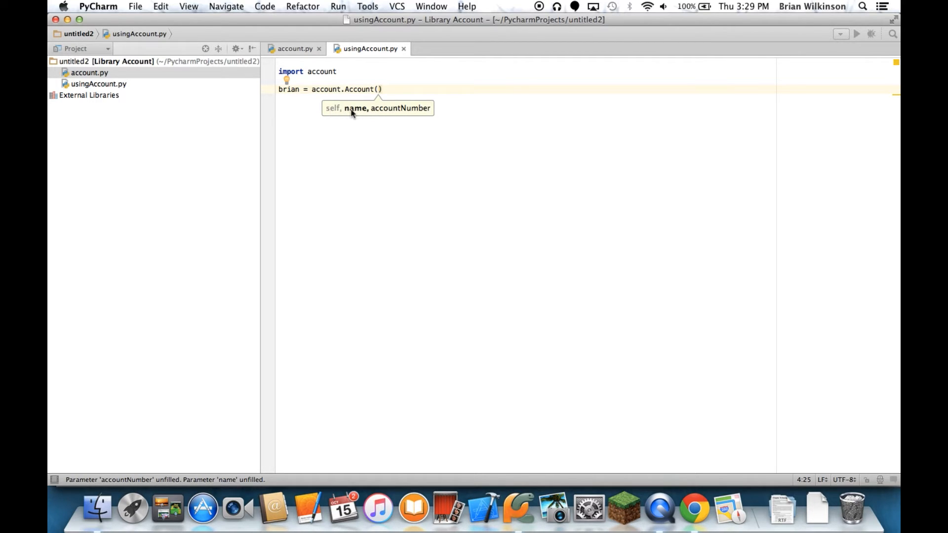
type("\"")
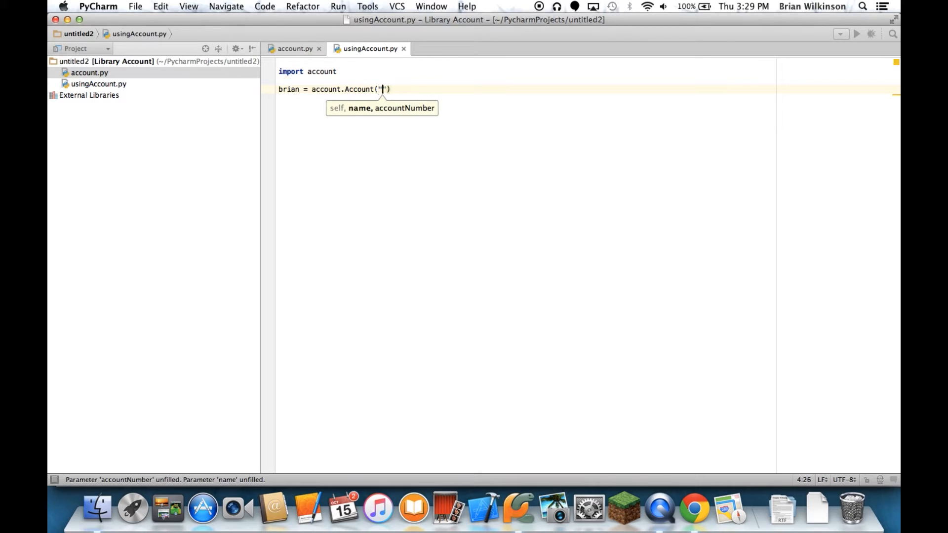
type("Brian\",")
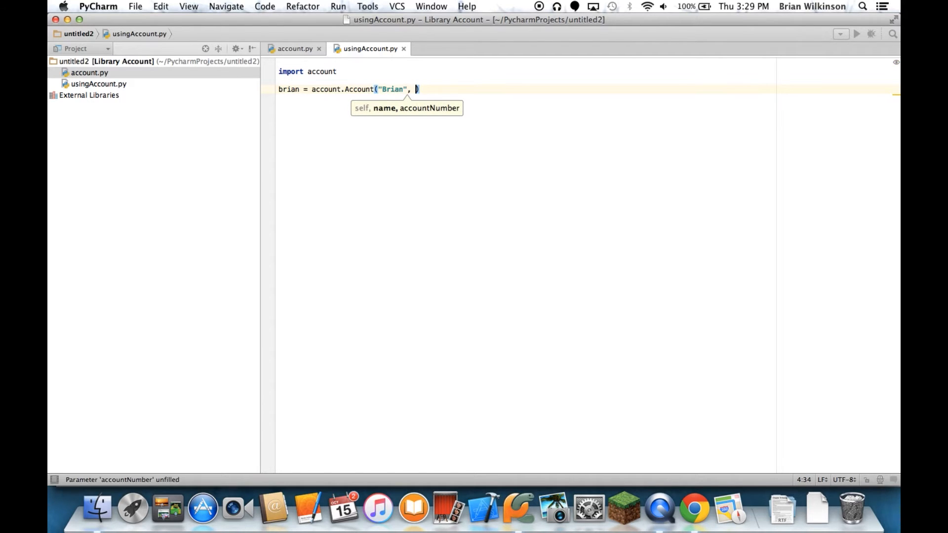
type("\"12345\"")
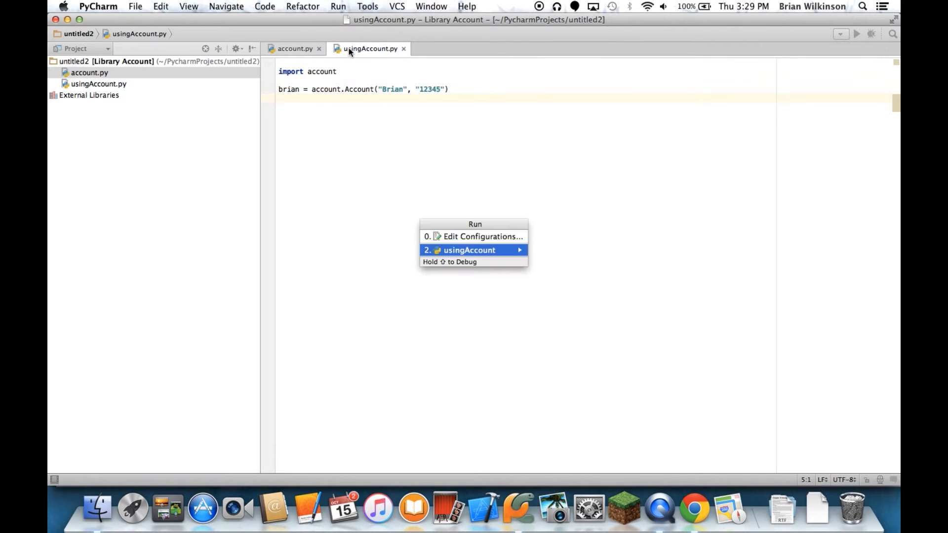
left_click(463, 250)
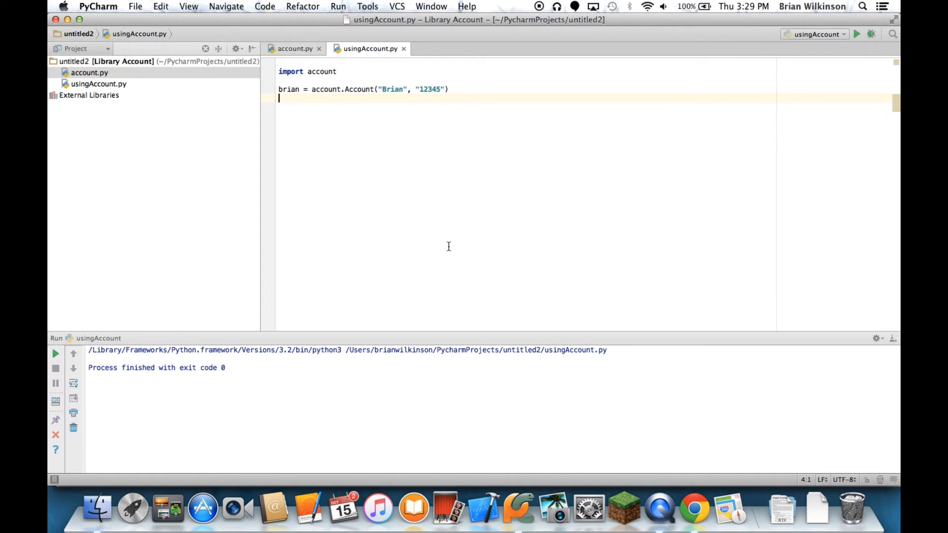
left_click(459, 88)
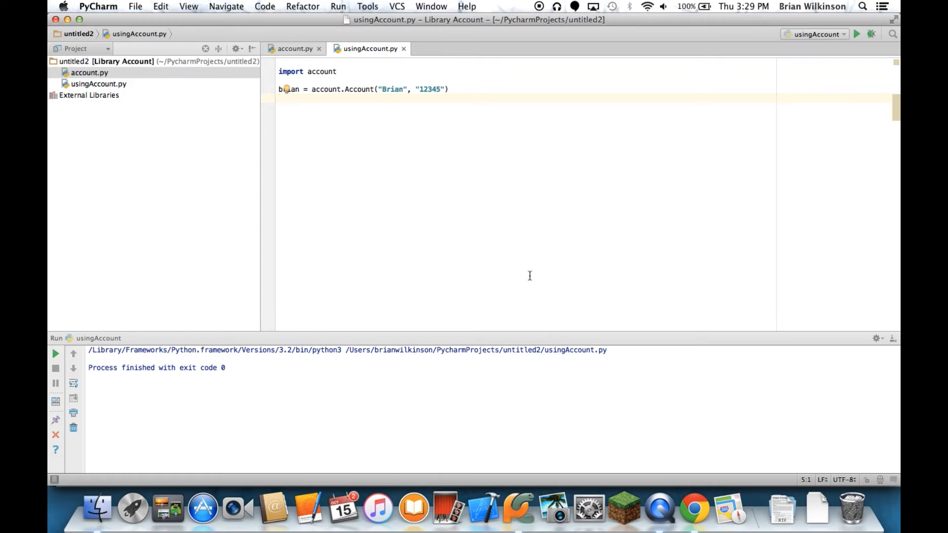
- Add brian.checkOut("Harry Potter") on its own line
type("brin")
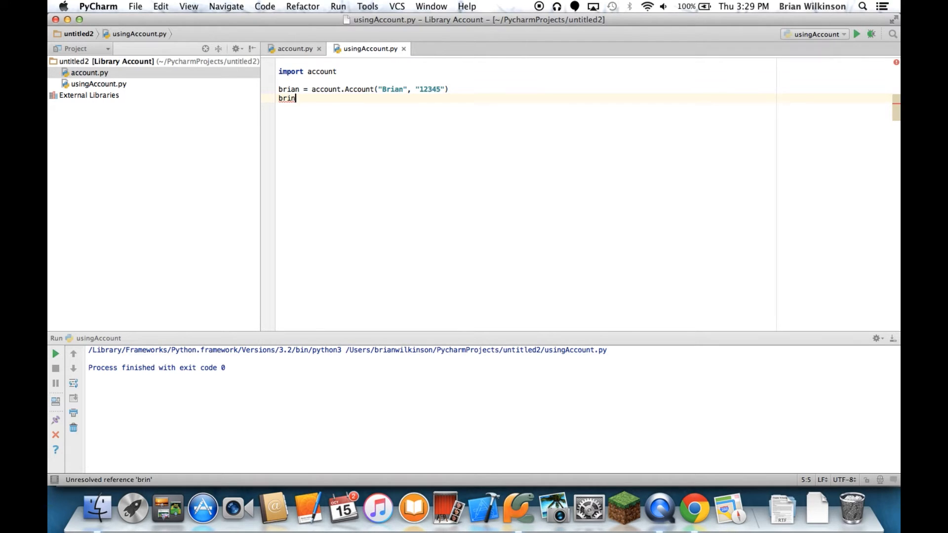
type("n.")
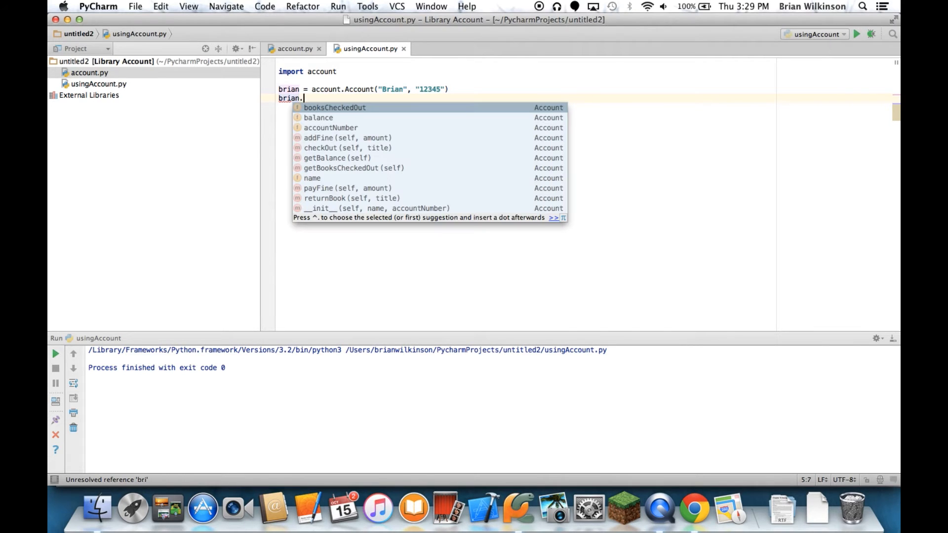
mouse_move(525, 283)
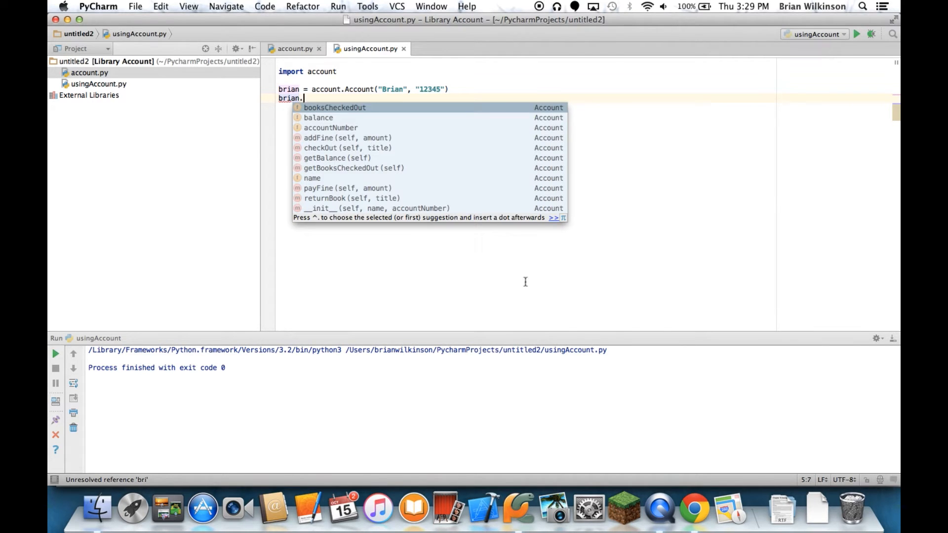
mouse_move(348, 162)
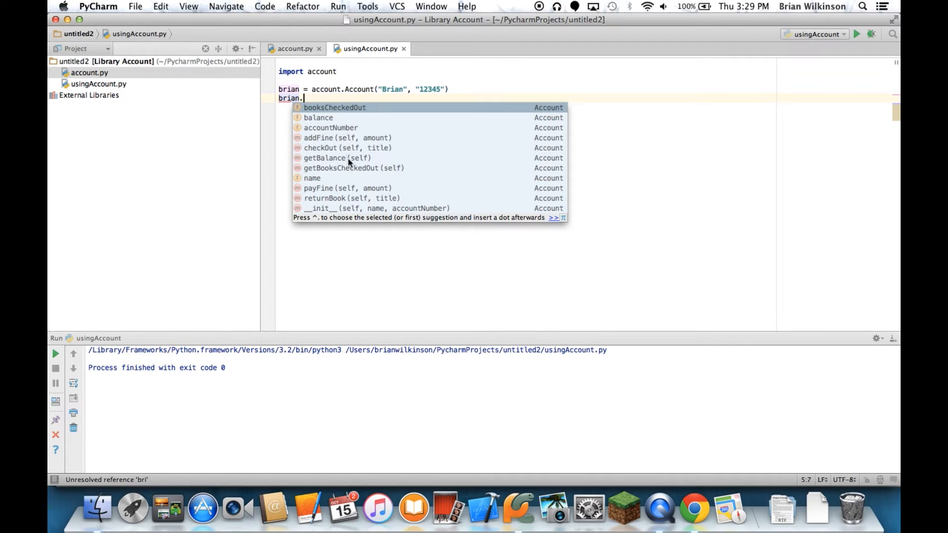
mouse_move(334, 184)
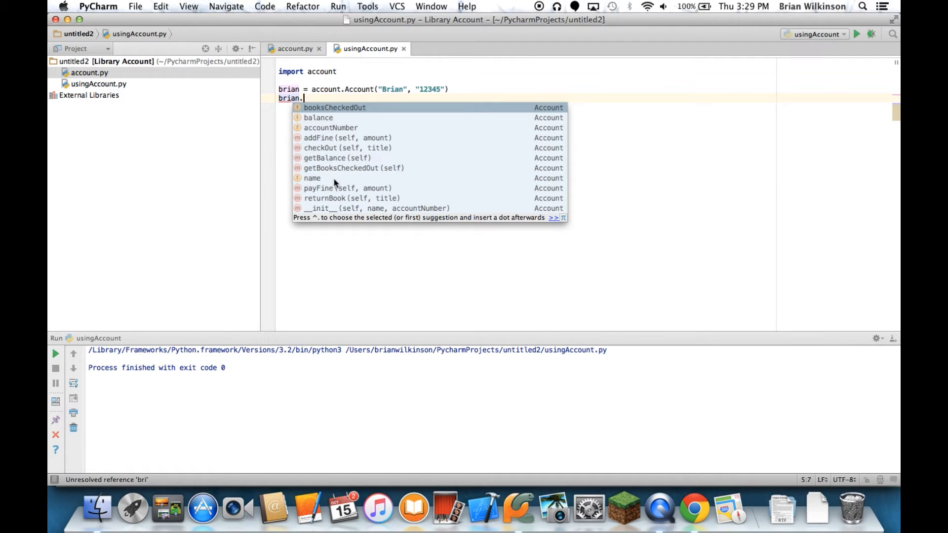
mouse_move(325, 97)
type("checkOut(")
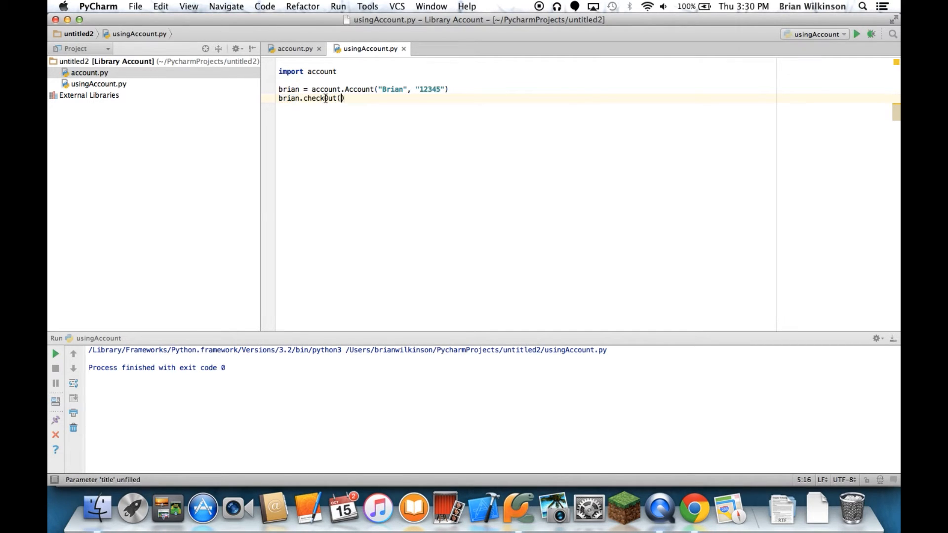
type("\"Harry Potter")
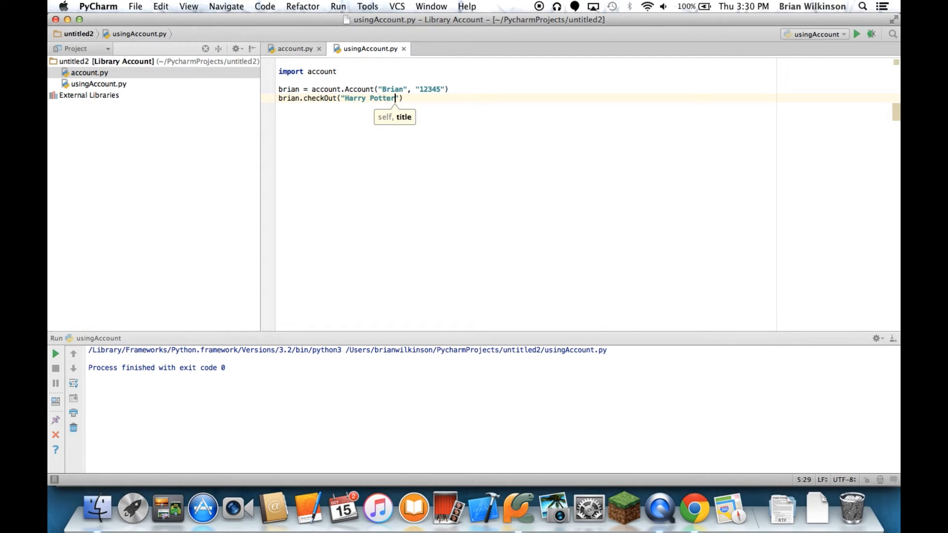
key("Enter")
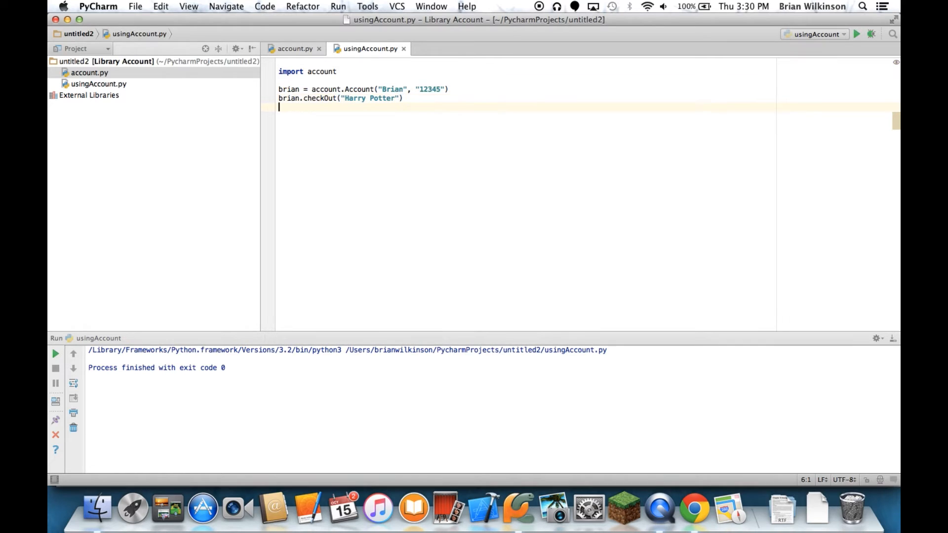
- Add brian.checkOut("Gone with the Wind") on the next line
type("brian.checkOut(")
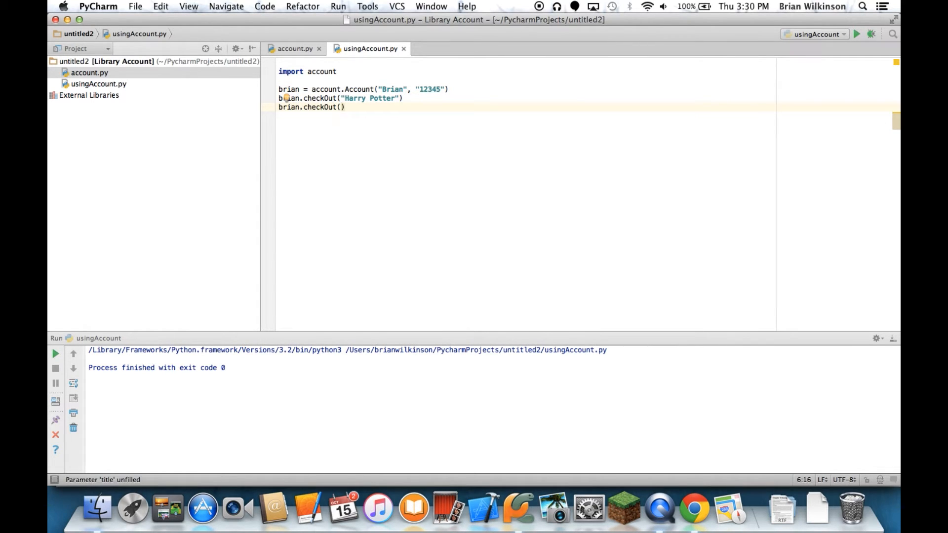
type("\"")
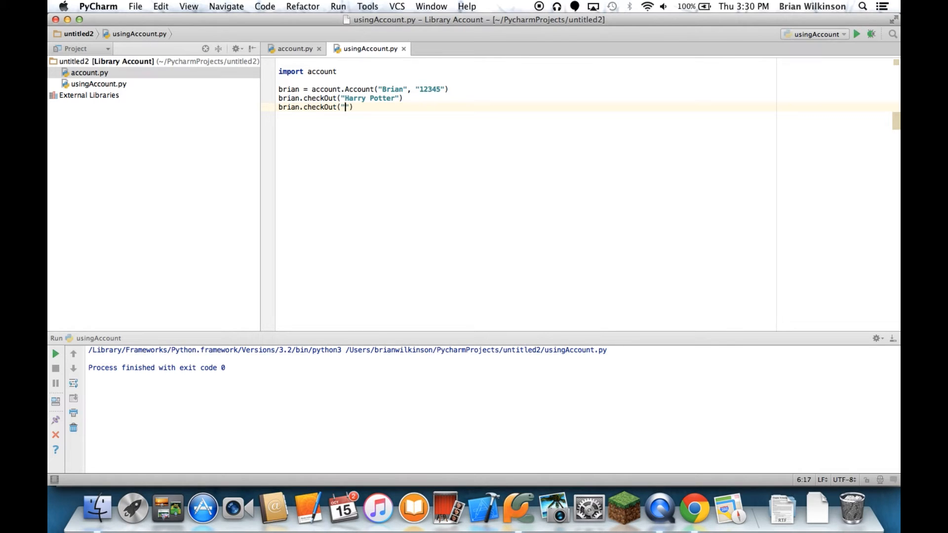
type("Gone with the")
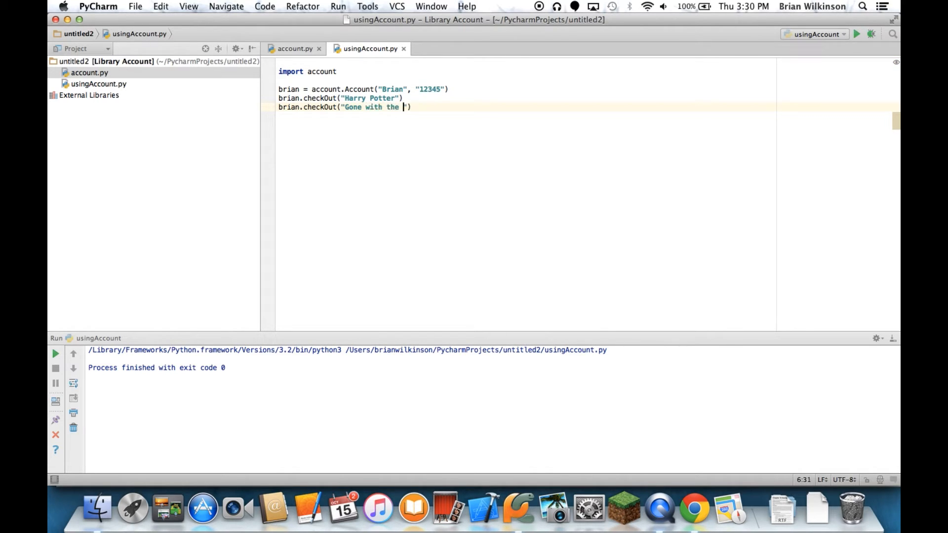
type("W")
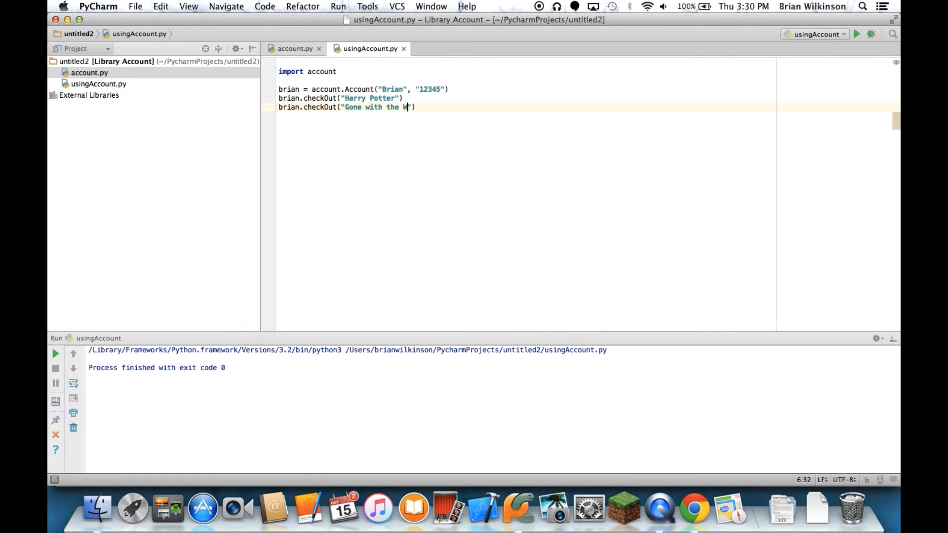
type("ind")
key("Enter")
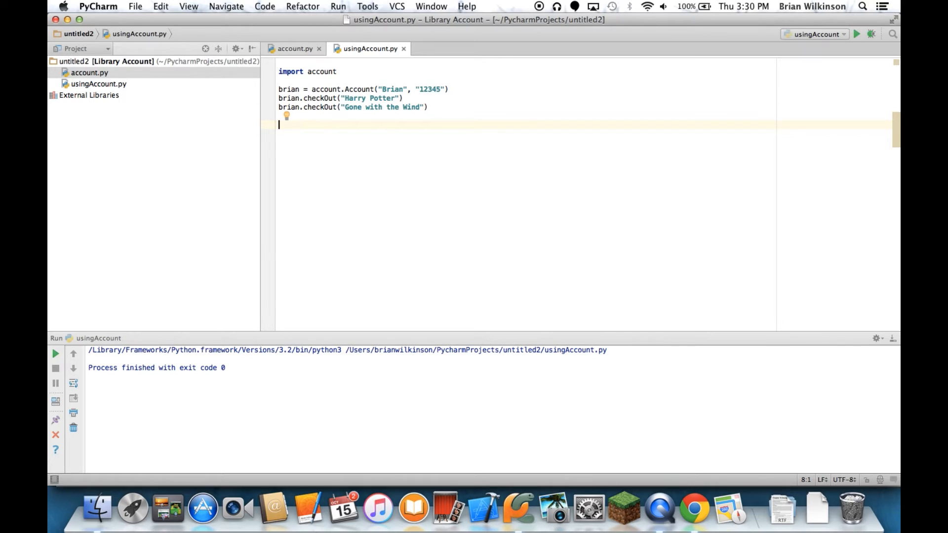
- Add print(brian.getBooksCheckedOut()) using the autocomplete suggestion
type("print(")
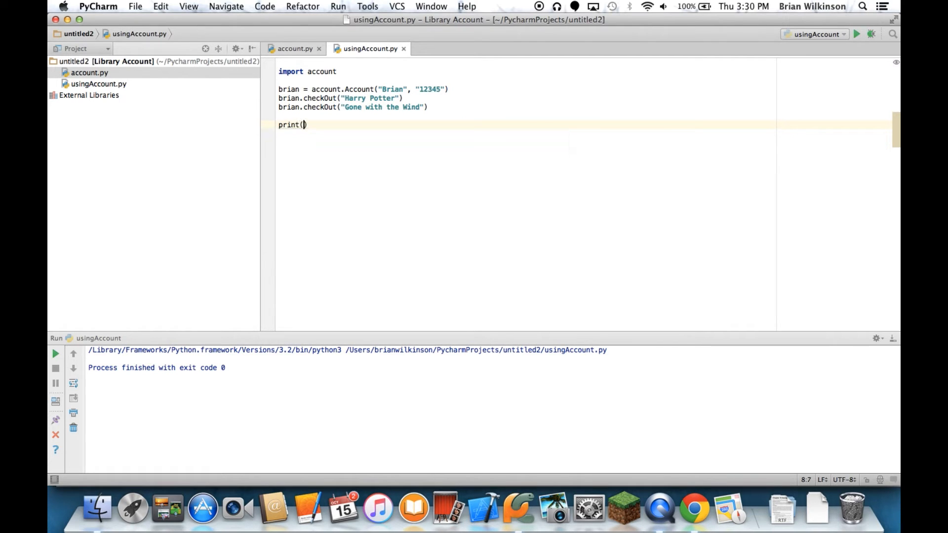
type("bi")
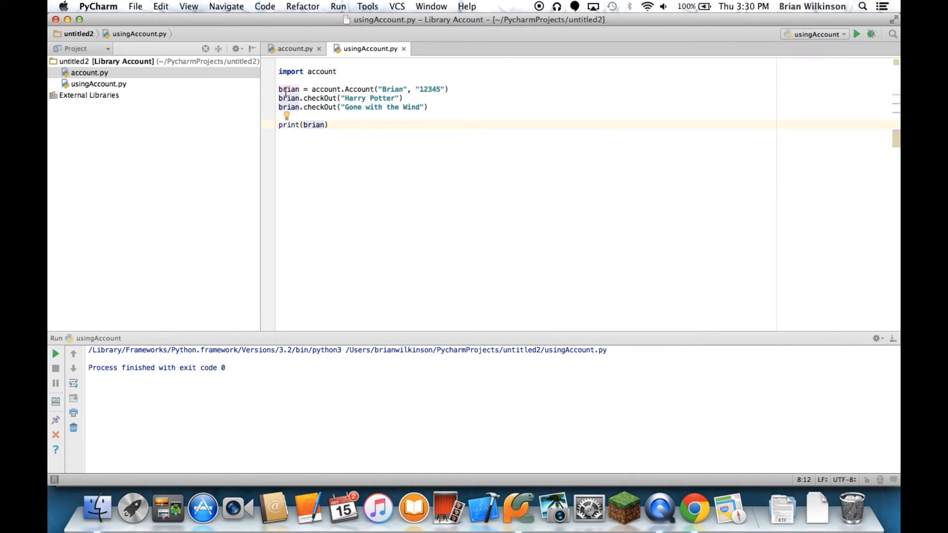
mouse_move(308, 89)
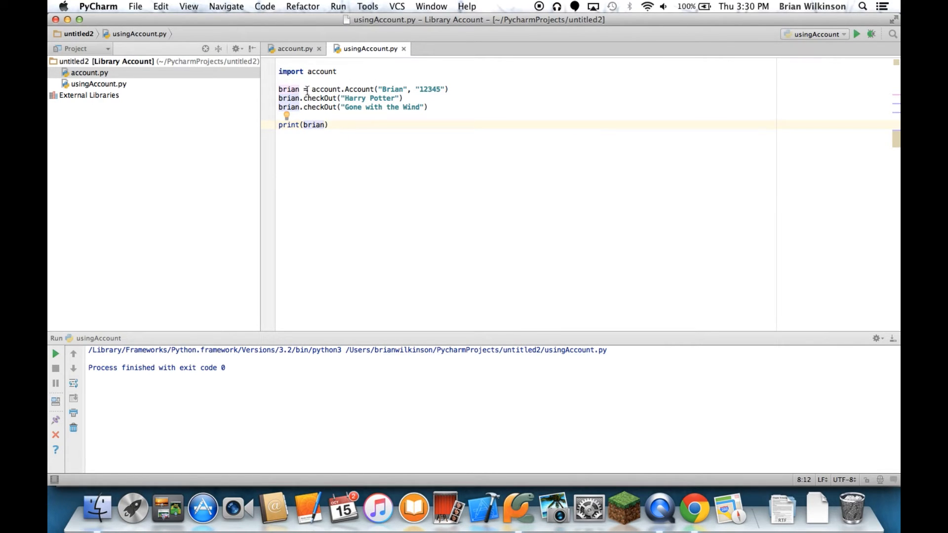
mouse_move(327, 137)
type(".ge")
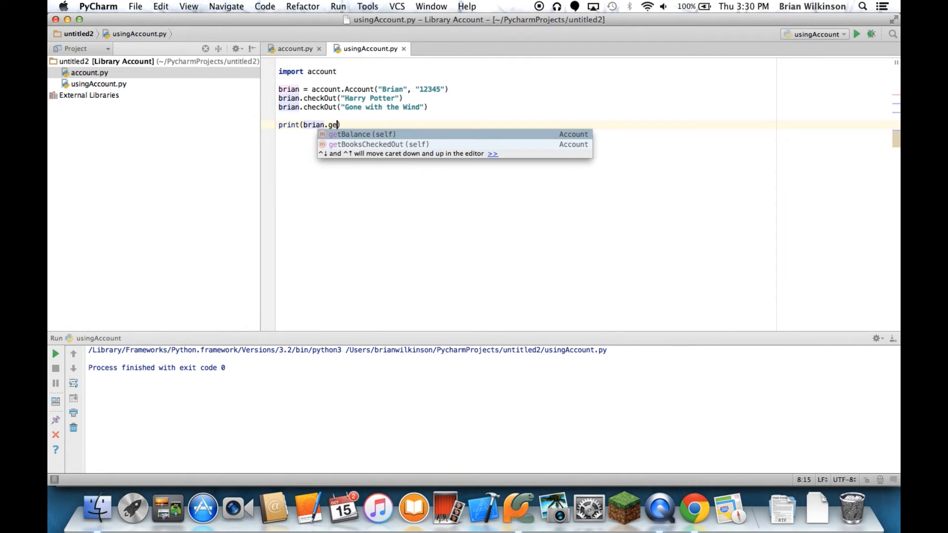
left_click(374, 144)
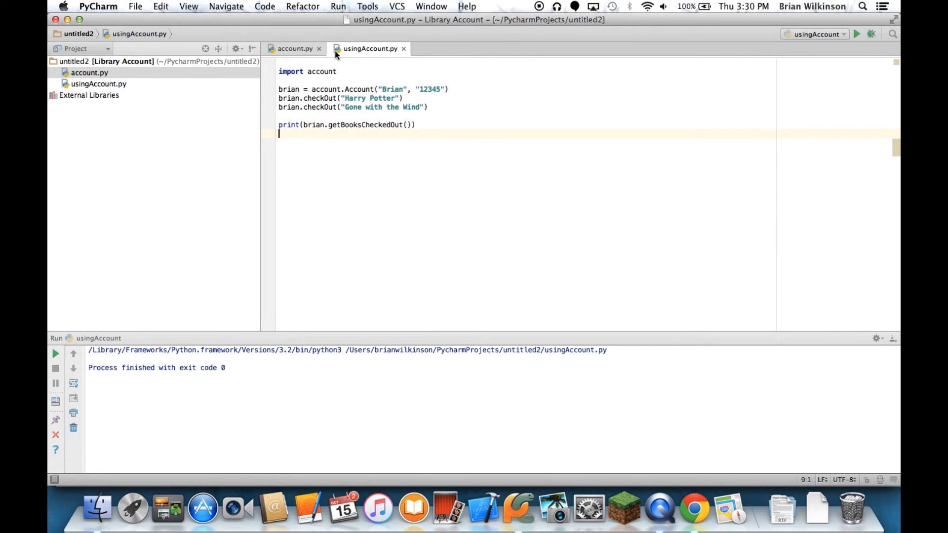
- Run usingAccount so the output lists ['Harry Potter', 'Gone with the Wind']
left_click(345, 6)
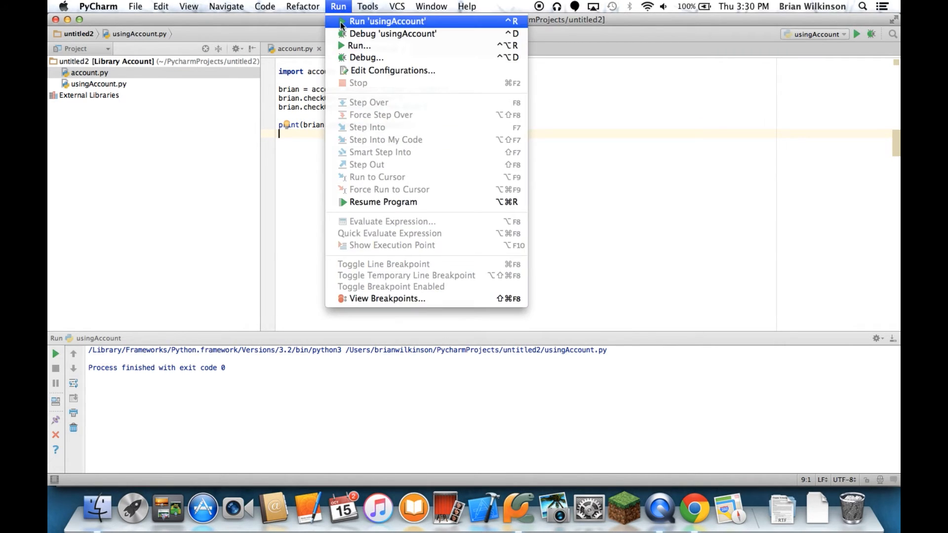
left_click(381, 21)
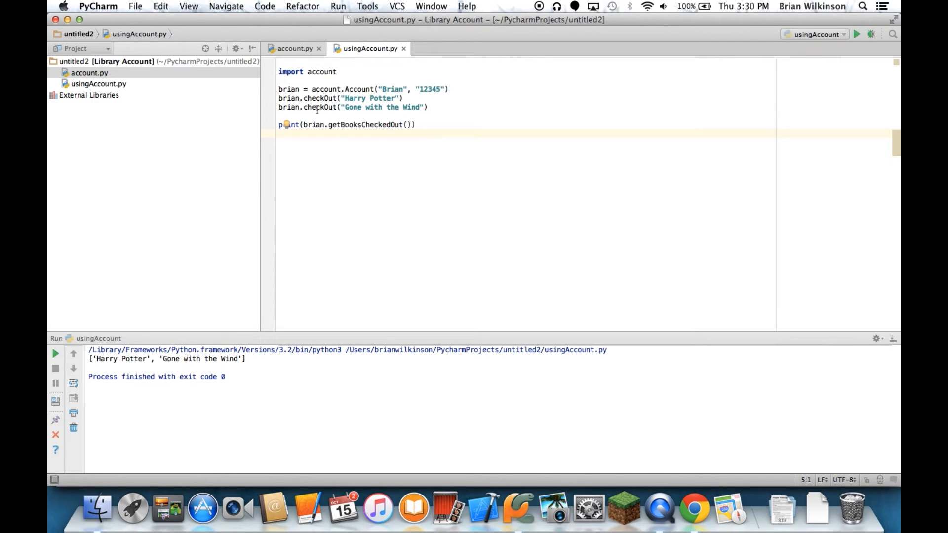
mouse_move(330, 97)
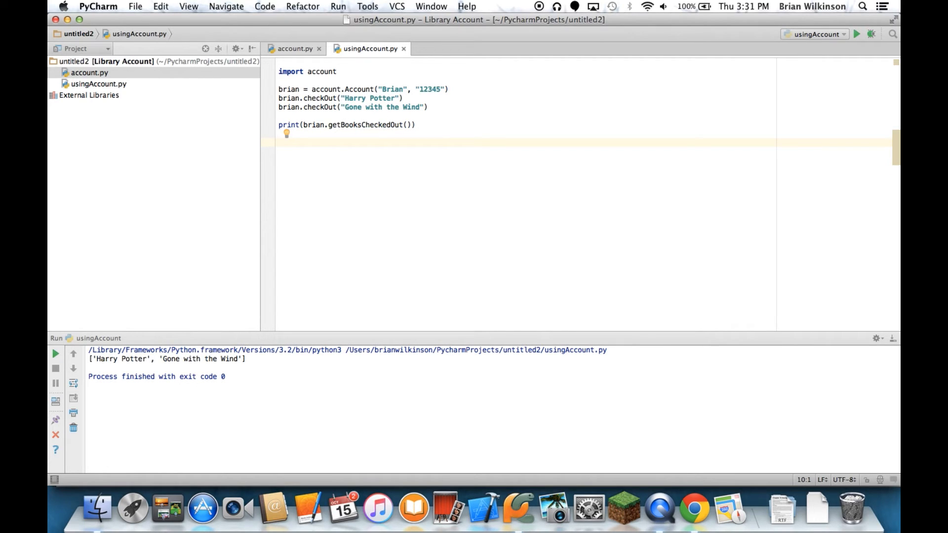
- Add brian.returnBook("Gone with the Wind")
type("brian")
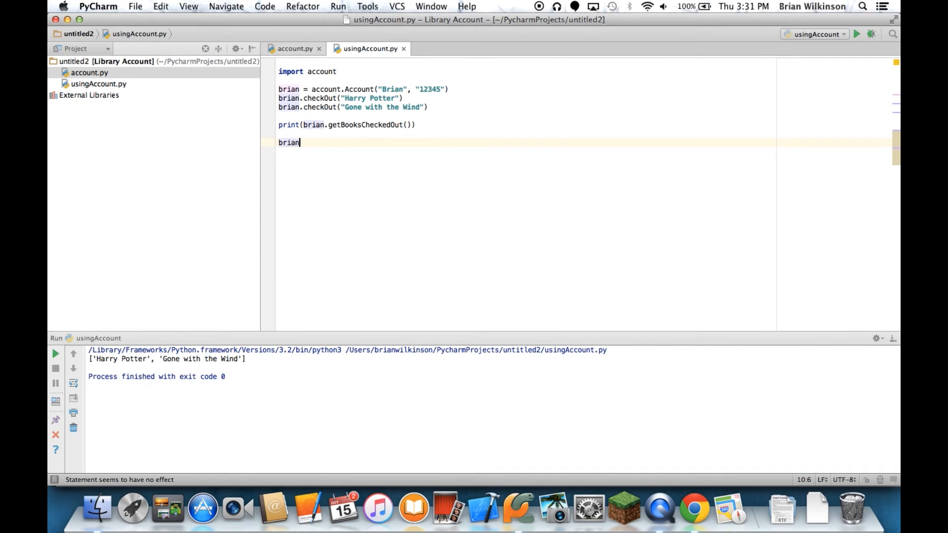
type(".returnBook(")
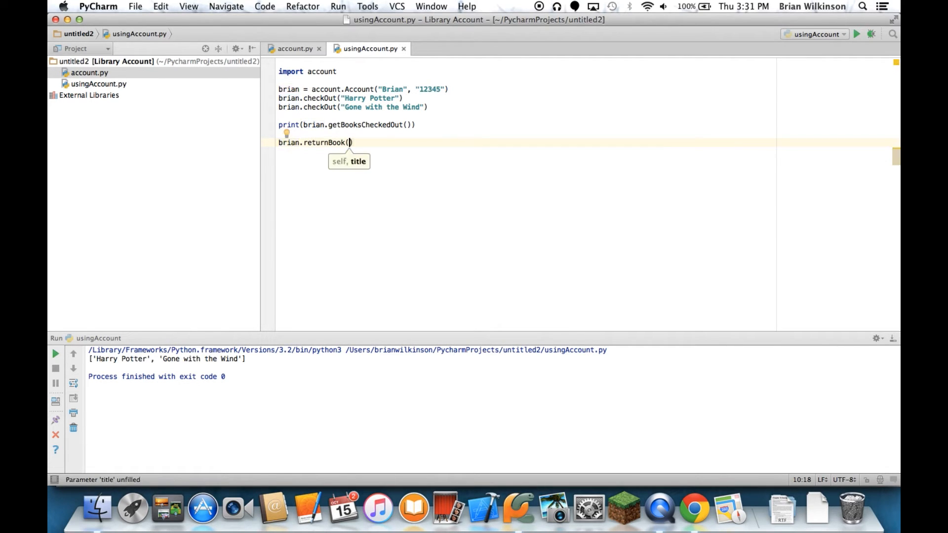
type("\"Gone w\"")
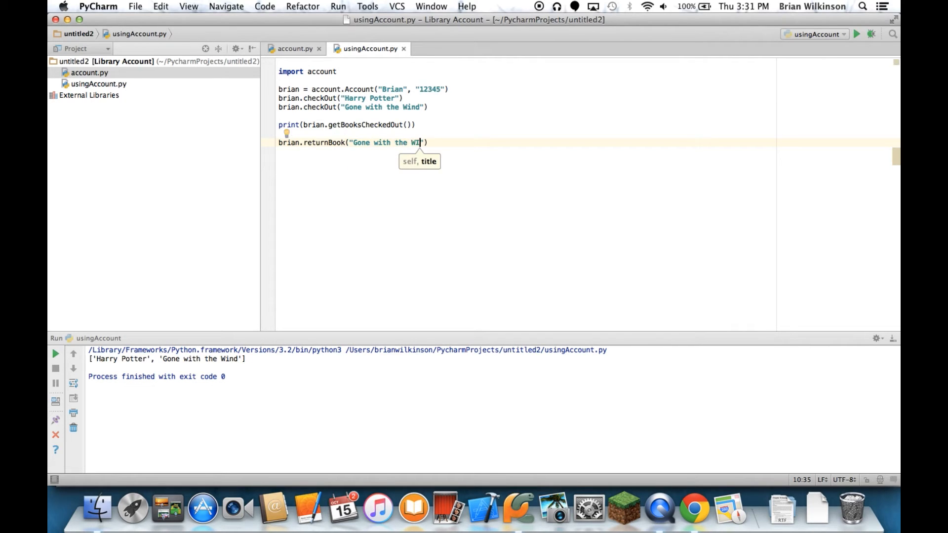
type("d")
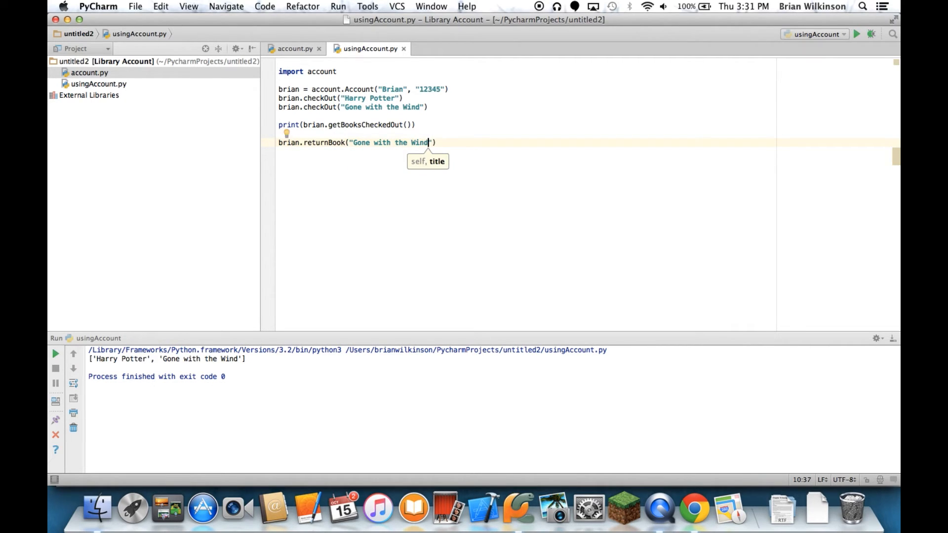
- Add another print(brian.getBooksCheckedOut()) after the return
type("print")
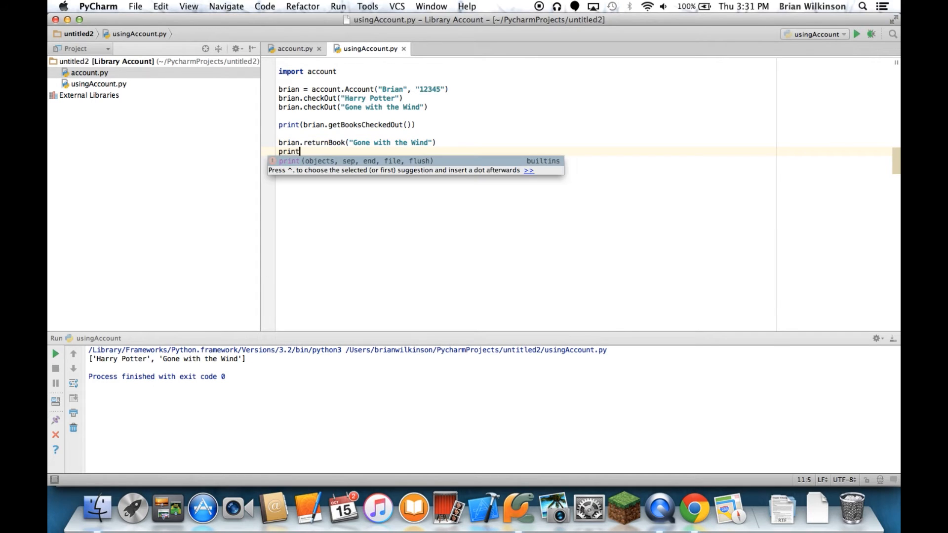
type("(brian.")
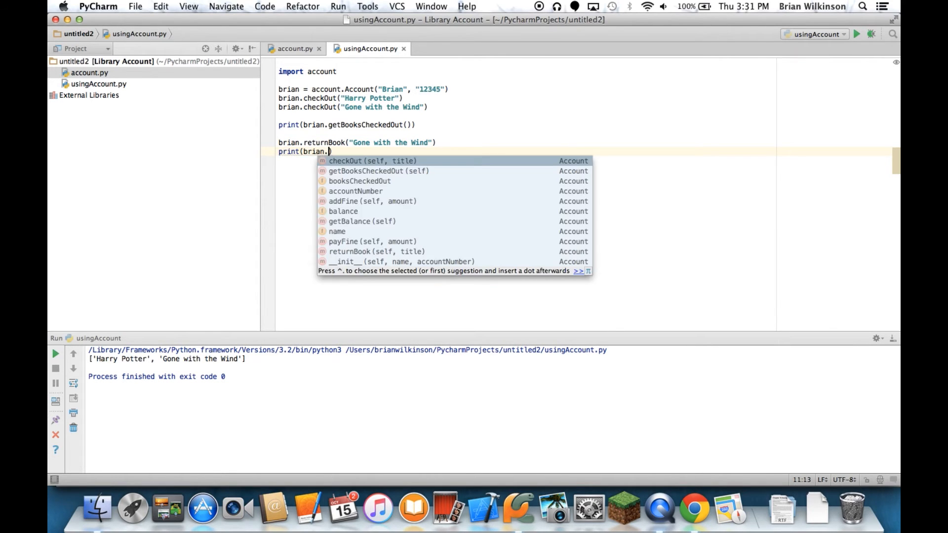
type("getBooksCheckedOut()")
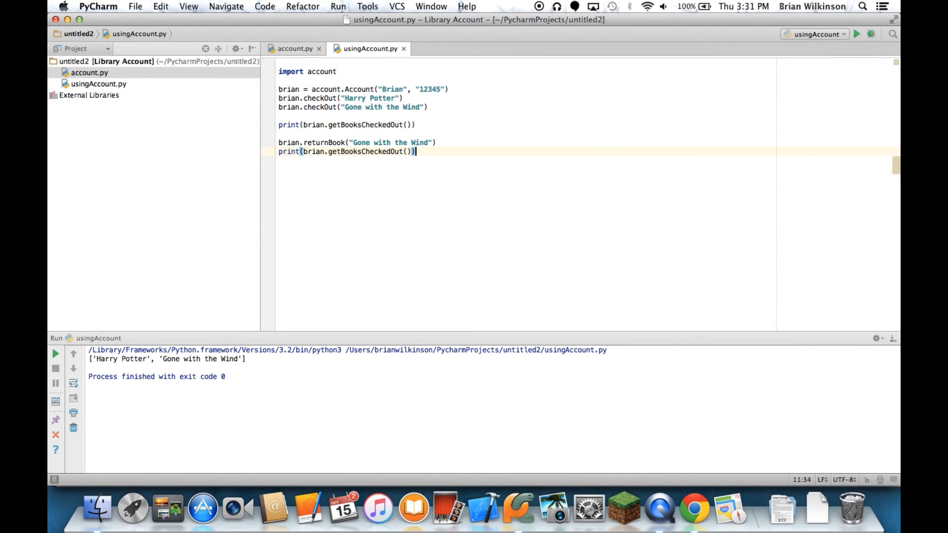
- Run usingAccount so the second output line shows ['Harry Potter']
left_click(336, 6)
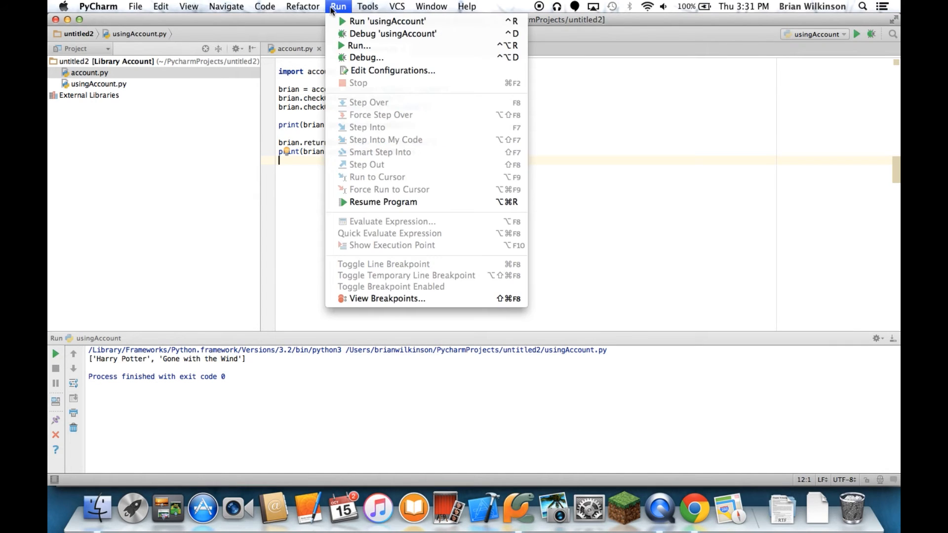
left_click(380, 20)
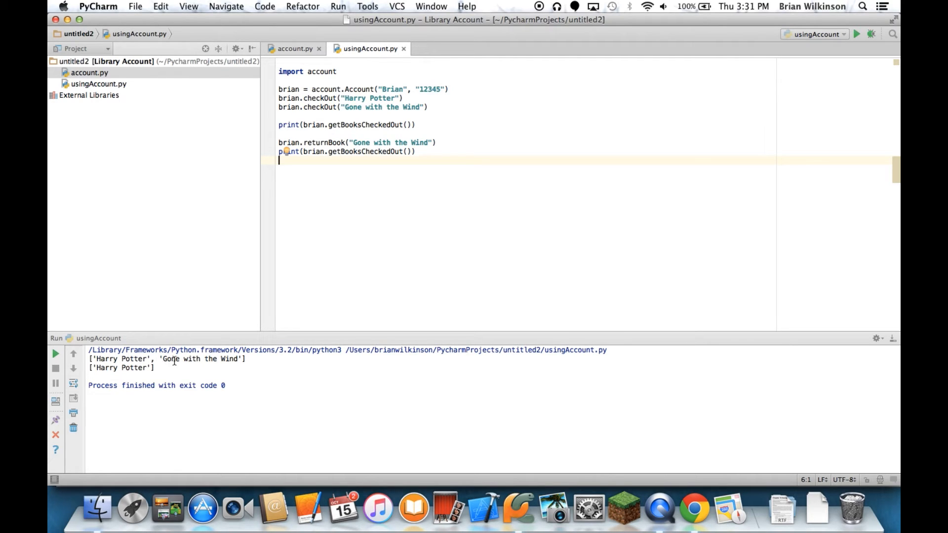
mouse_move(425, 244)
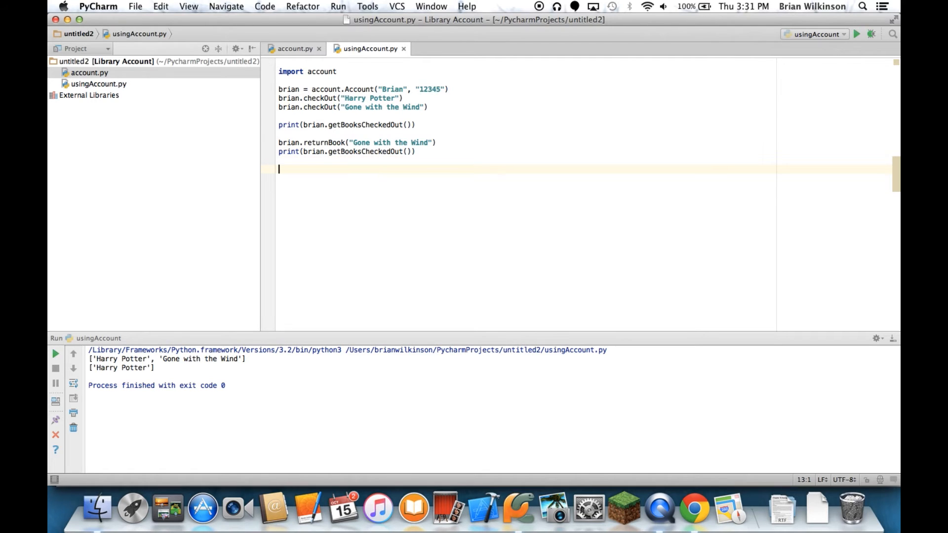
- Add brian.returnBook("Harry Potter")
type("bri")
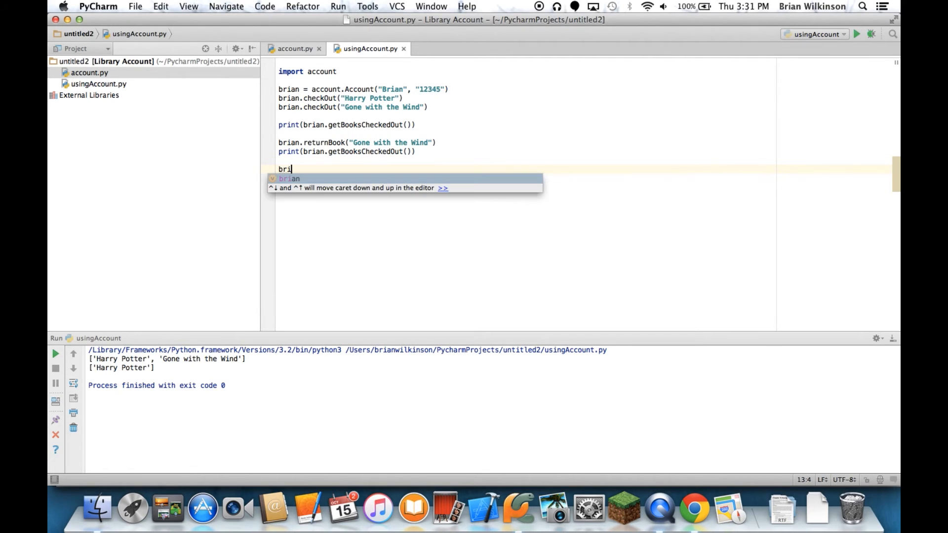
type("an.returnBook(\"H")
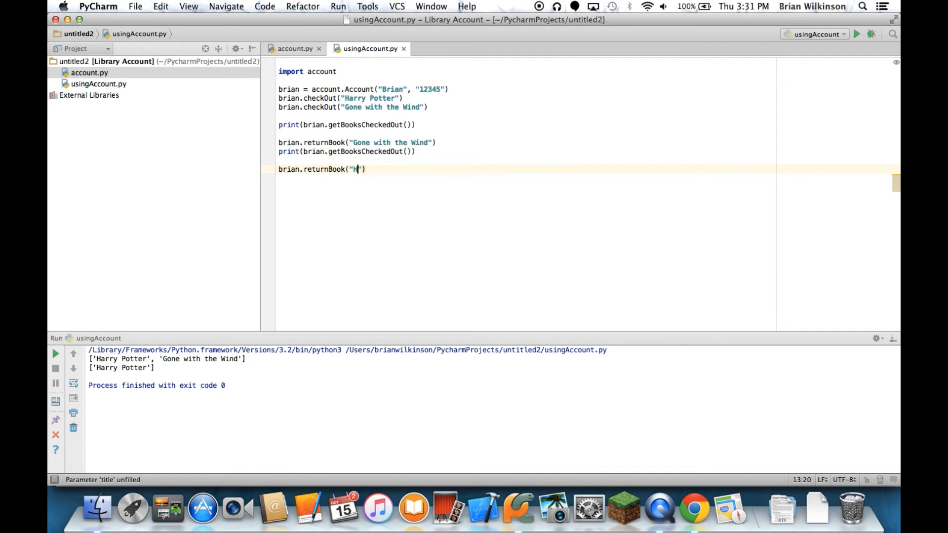
type("arry Potter")
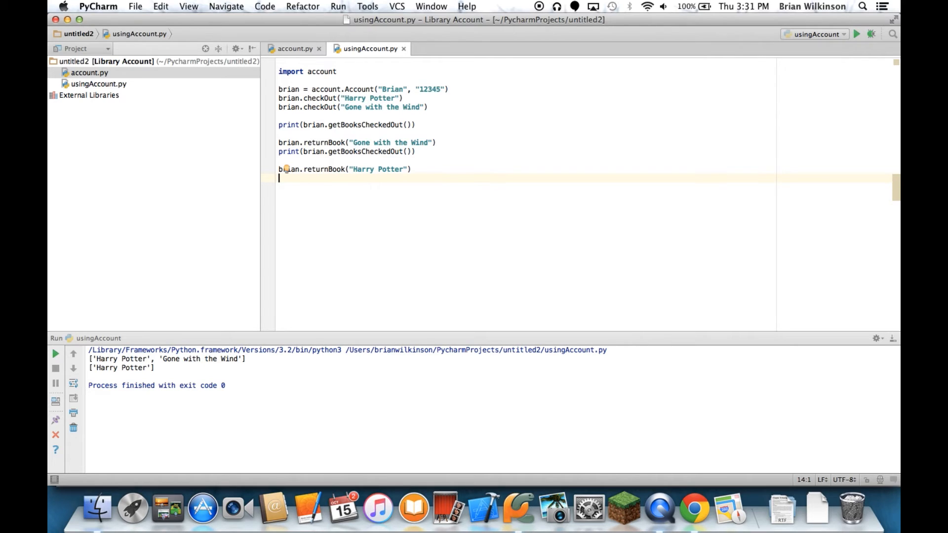
- Add brian.addFine(2.50) and print(brian.getBalance())
type("brian.a")
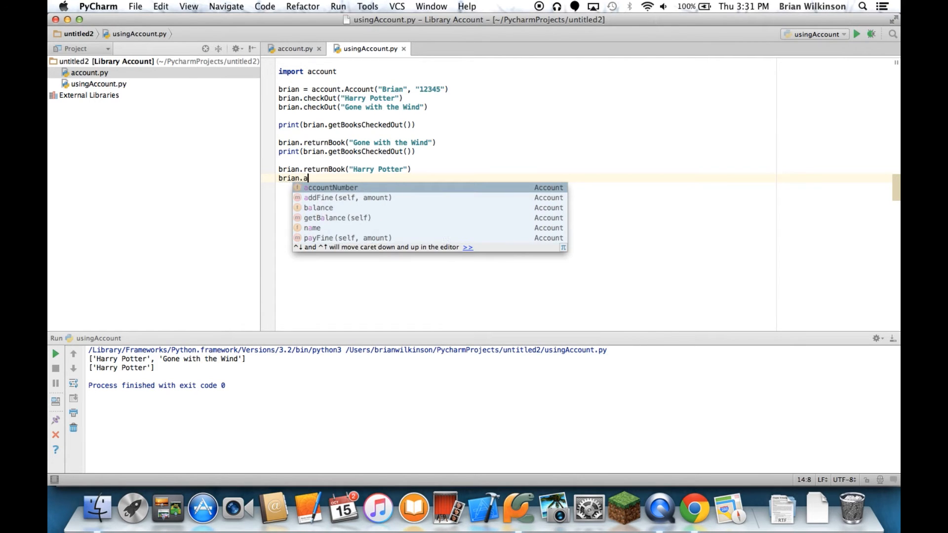
left_click(319, 198)
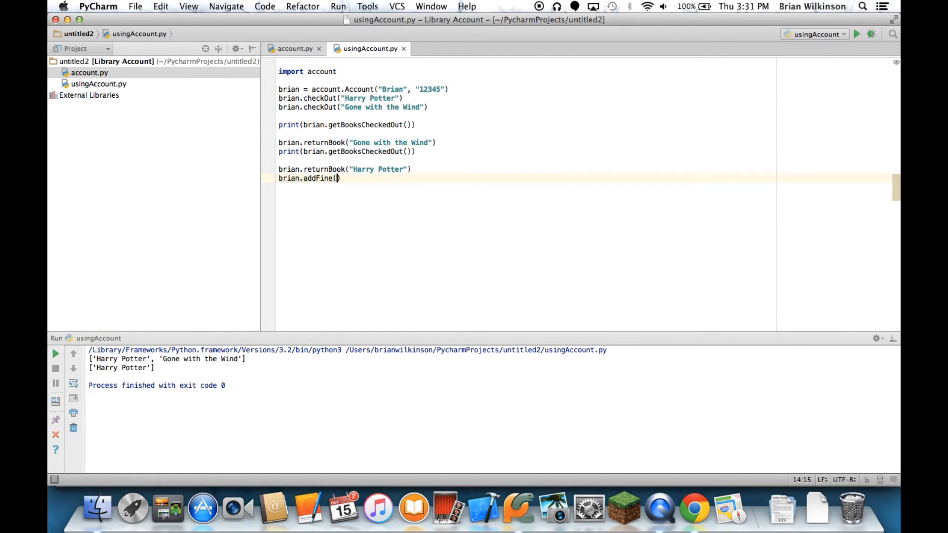
type("(")
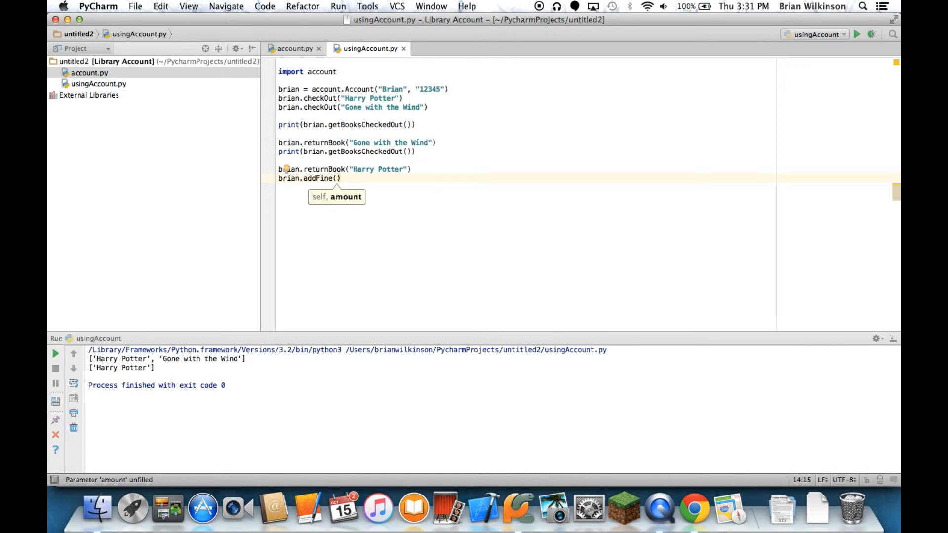
type("2.50")
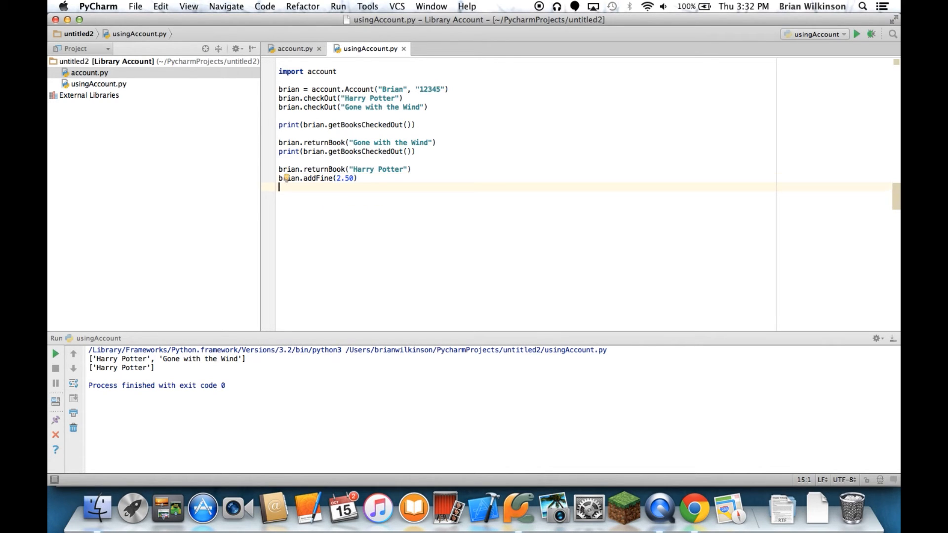
type("print(")
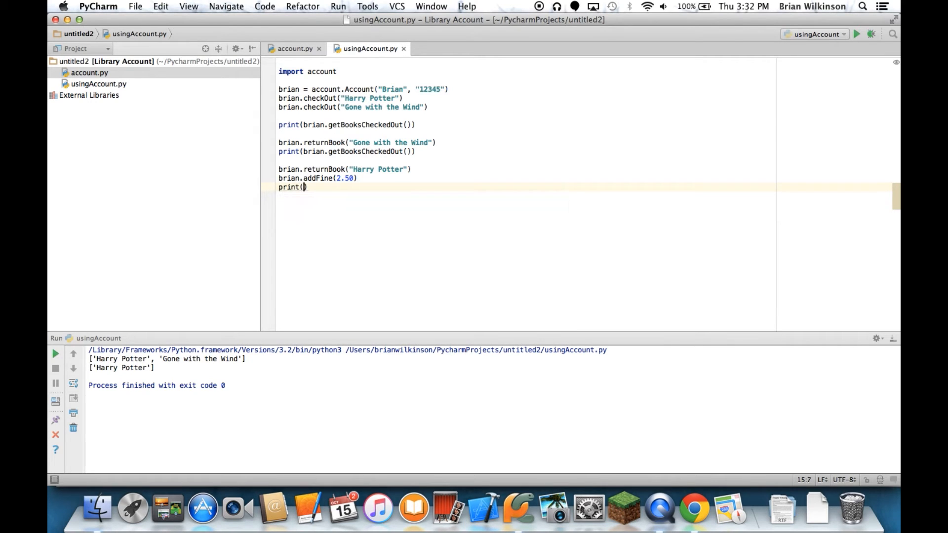
type("brian.getBalance(")
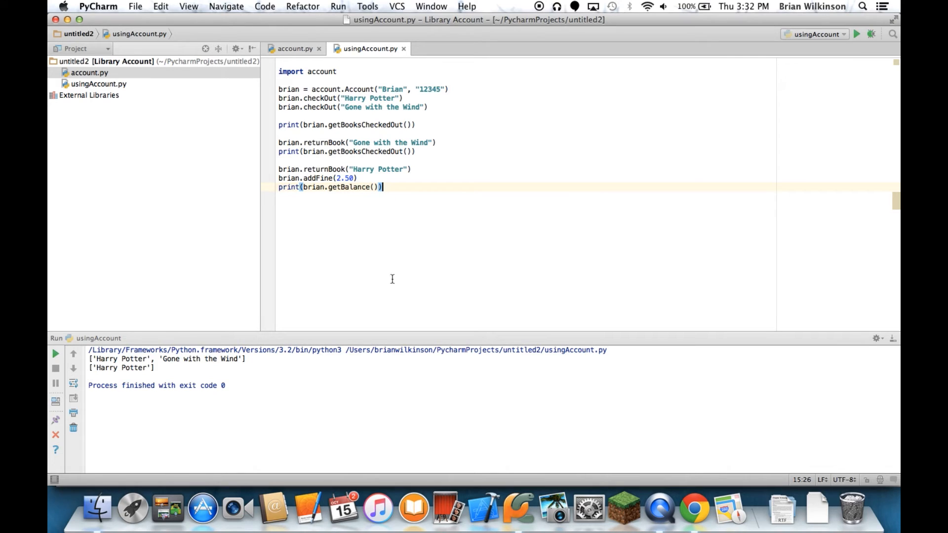
- Run usingAccount so the output shows the 2.5 balance
left_click(338, 6)
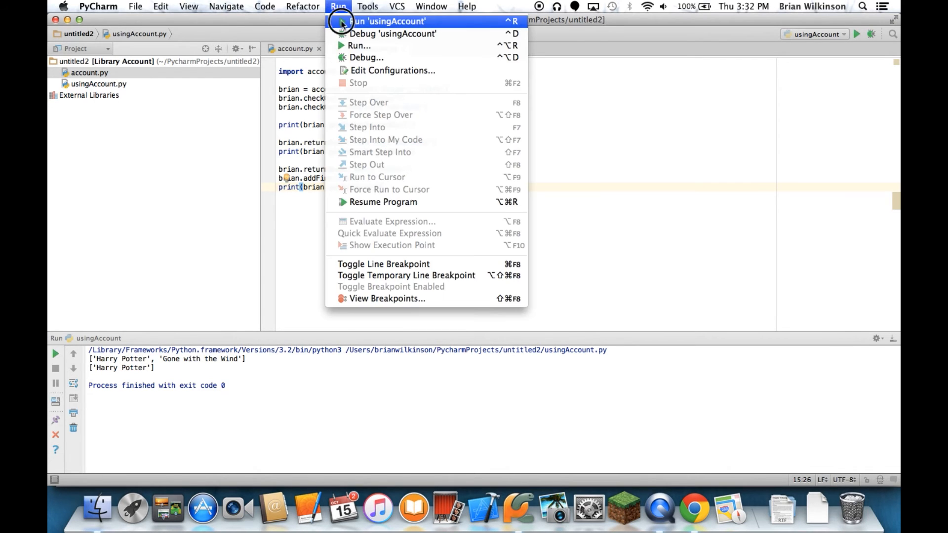
left_click(389, 19)
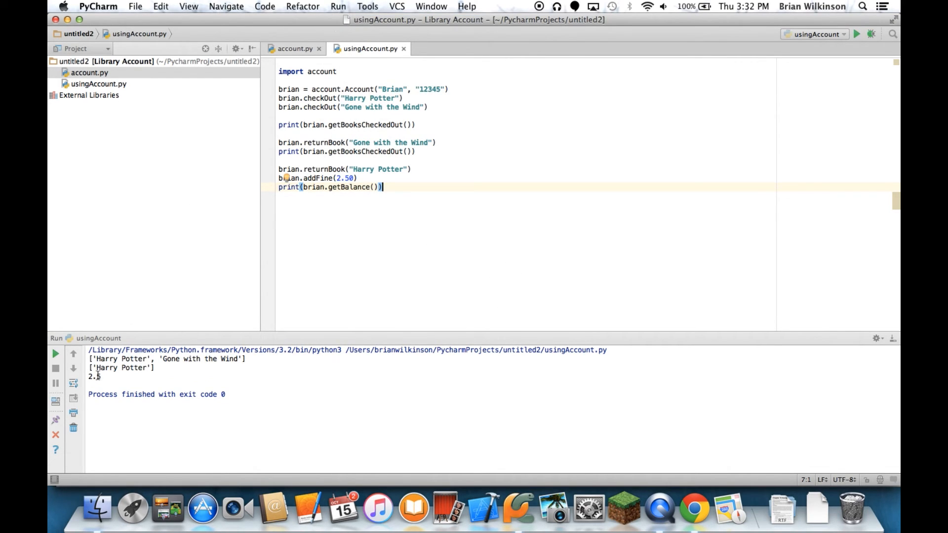
mouse_move(316, 239)
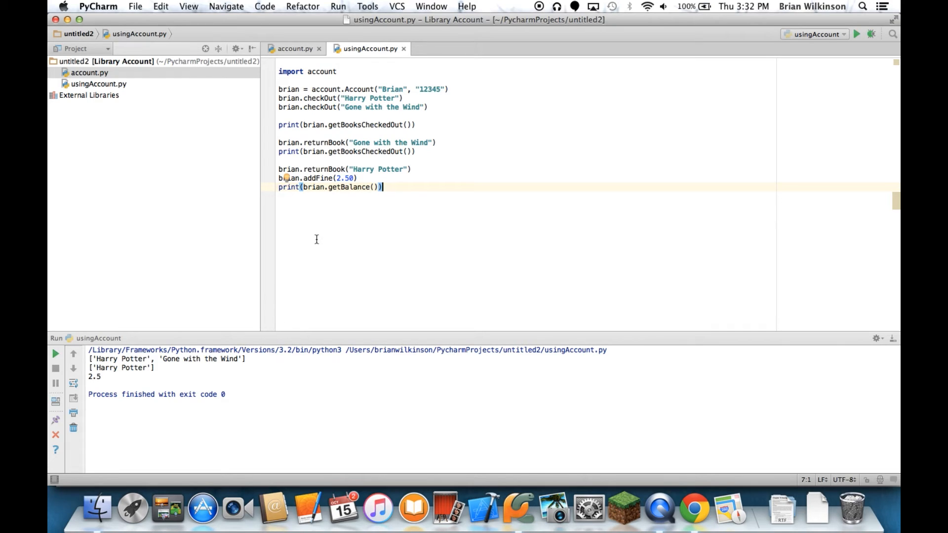
- Add brian.payFine(1.50)
type("br")
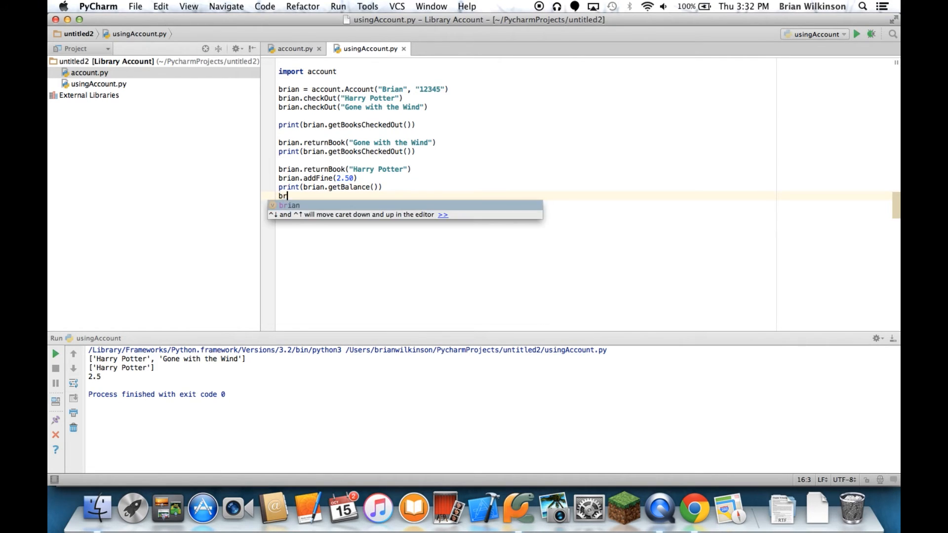
type("ian.payFine(")
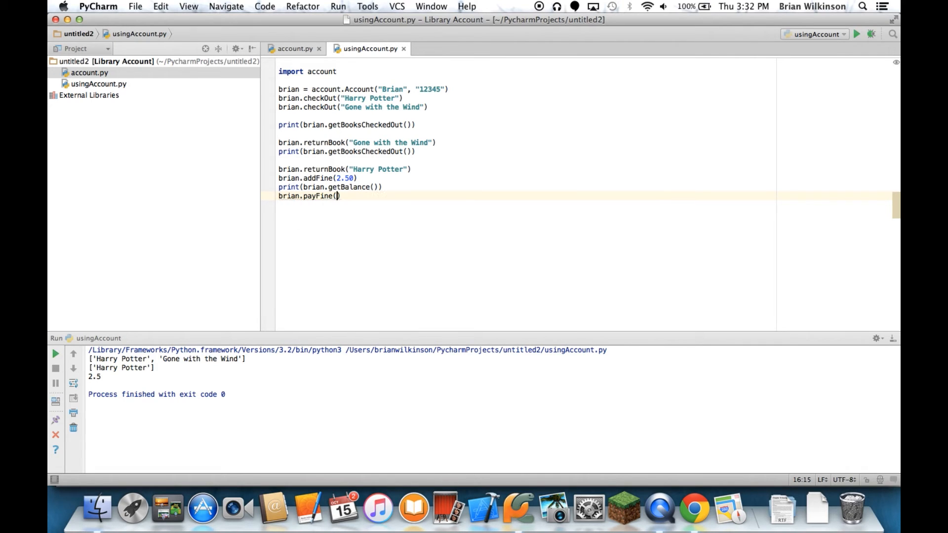
type("1.50")
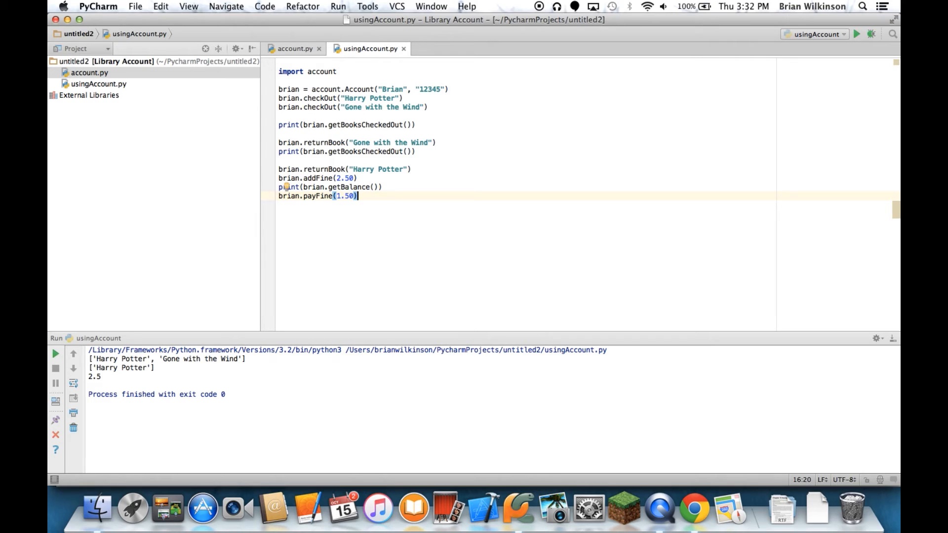
- Add print(brian.getBalance()) again, picking getBalance from autocomplete
type("pri")
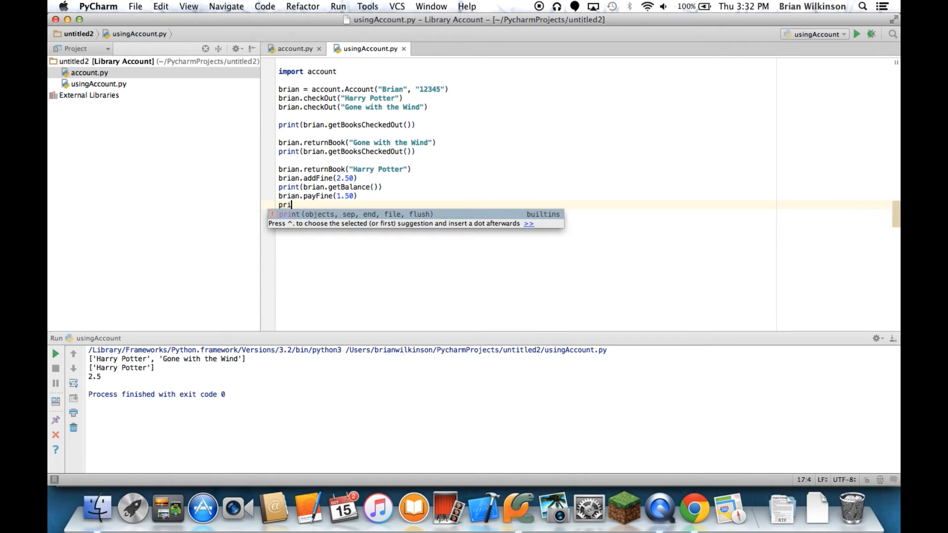
key("Backspace")
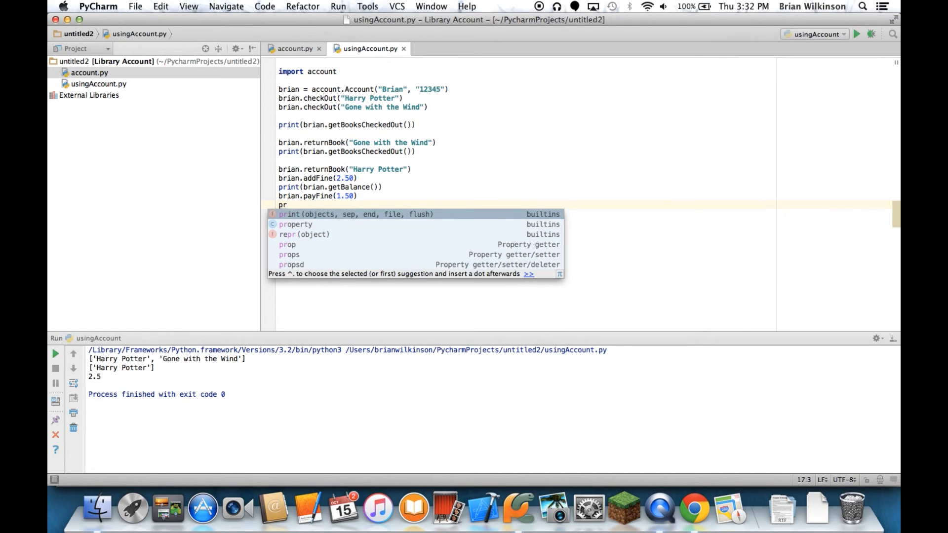
type("int")
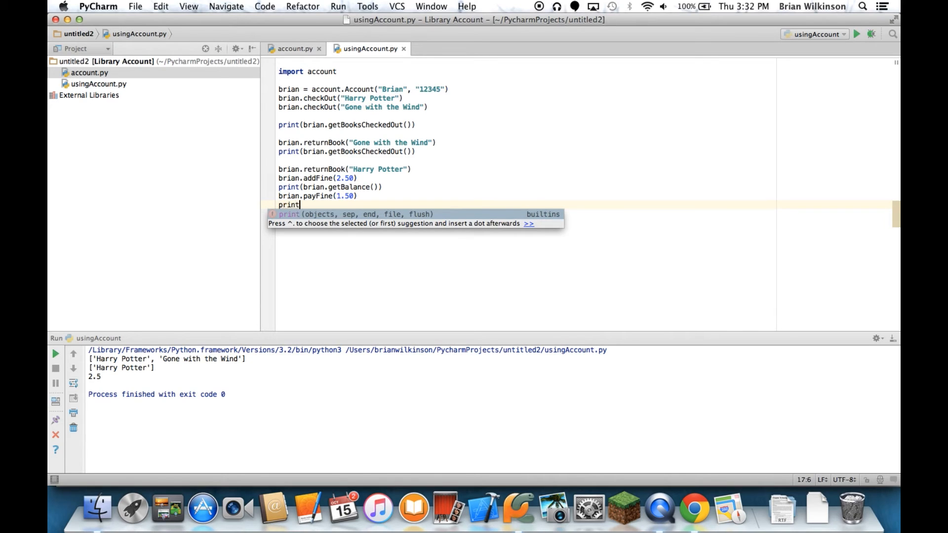
type("(bri))")
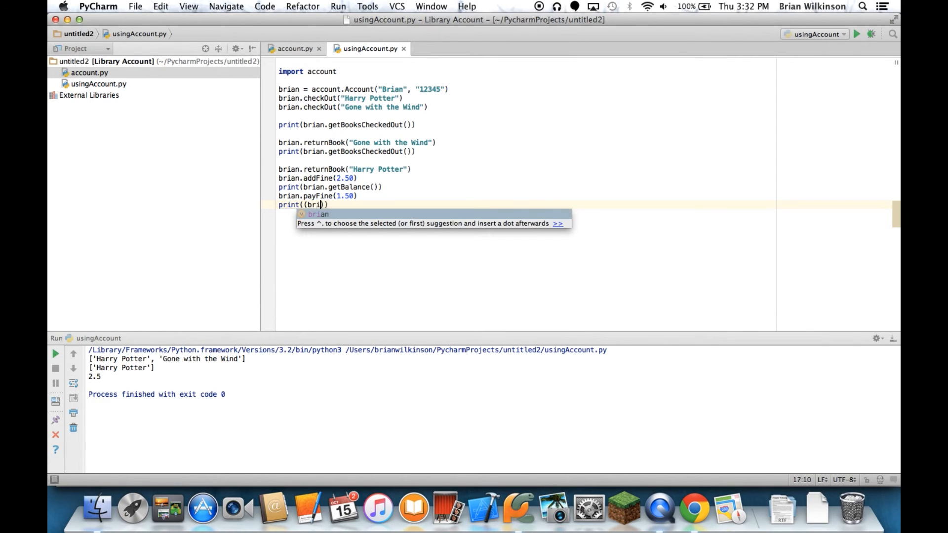
type(".get")
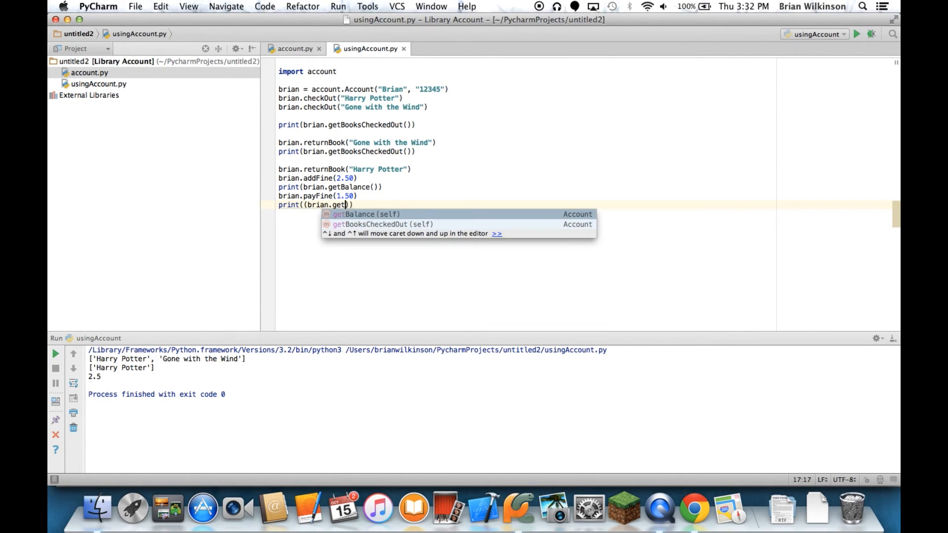
left_click(344, 6)
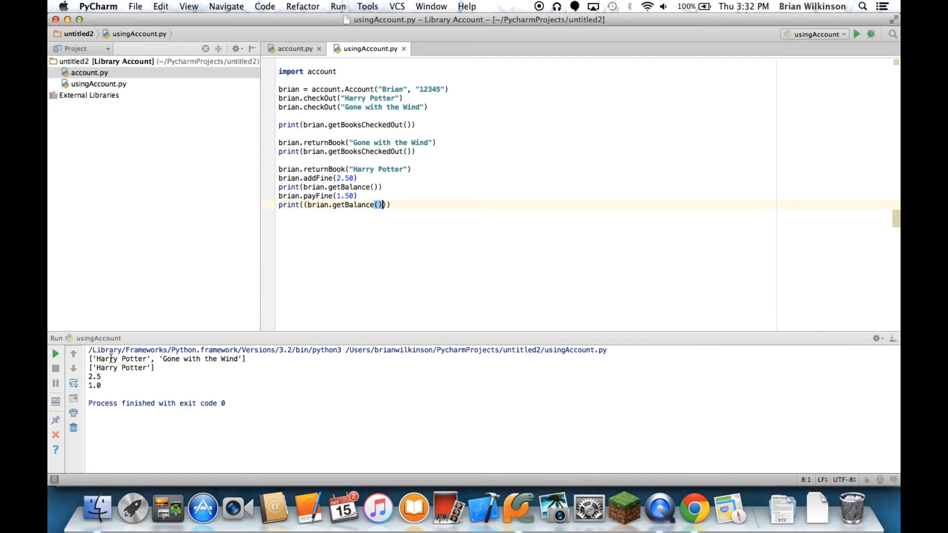
mouse_move(196, 364)
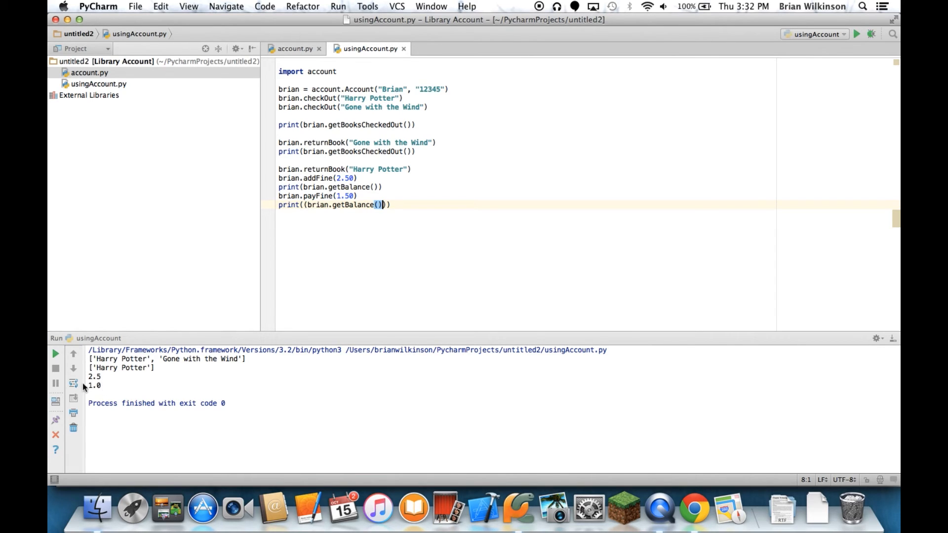
mouse_move(239, 303)
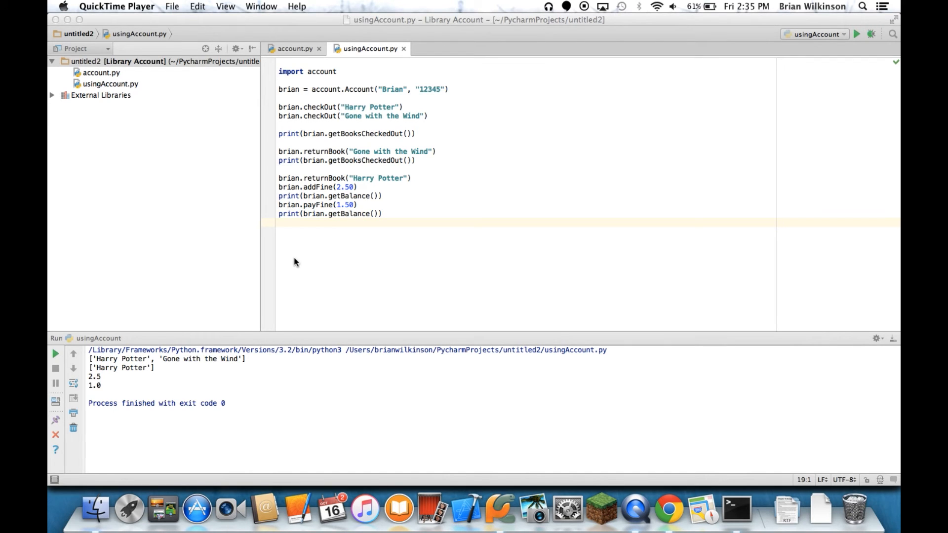
mouse_move(293, 239)
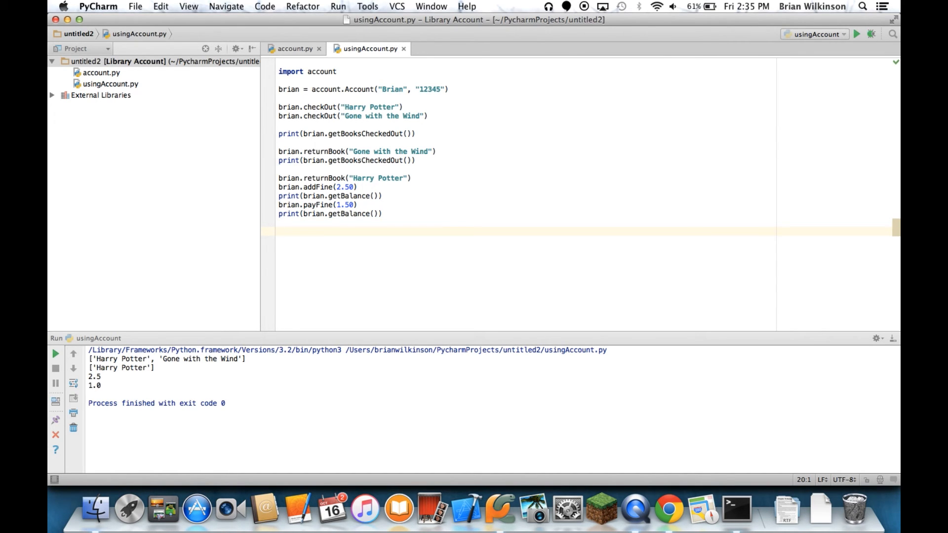
- Add christine = account.Account("Christine", "67890") after brian's balance prints
type("christi")
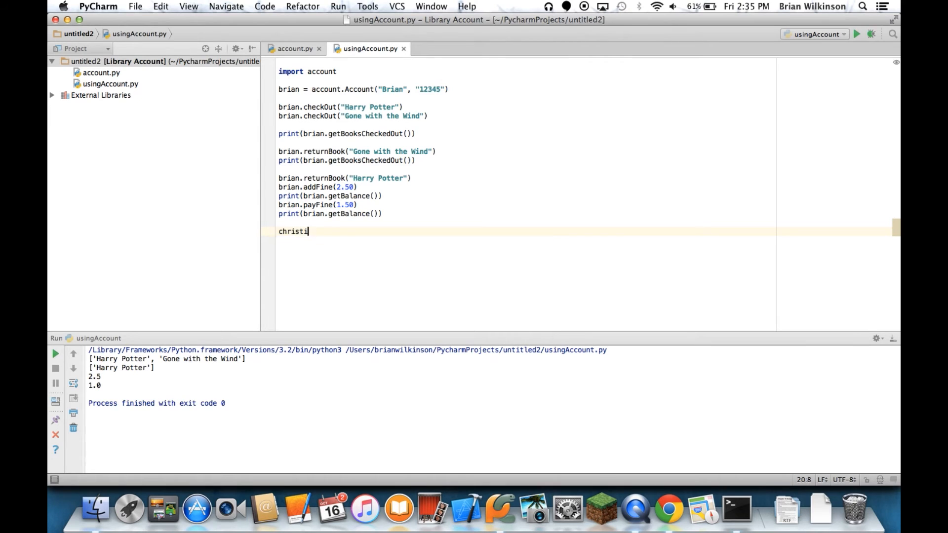
type("ne =")
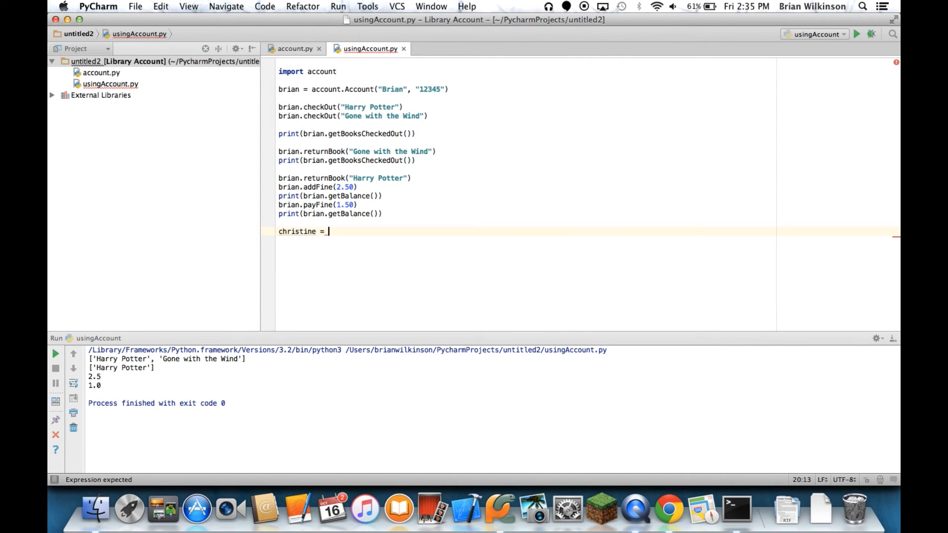
type("account.Account(")
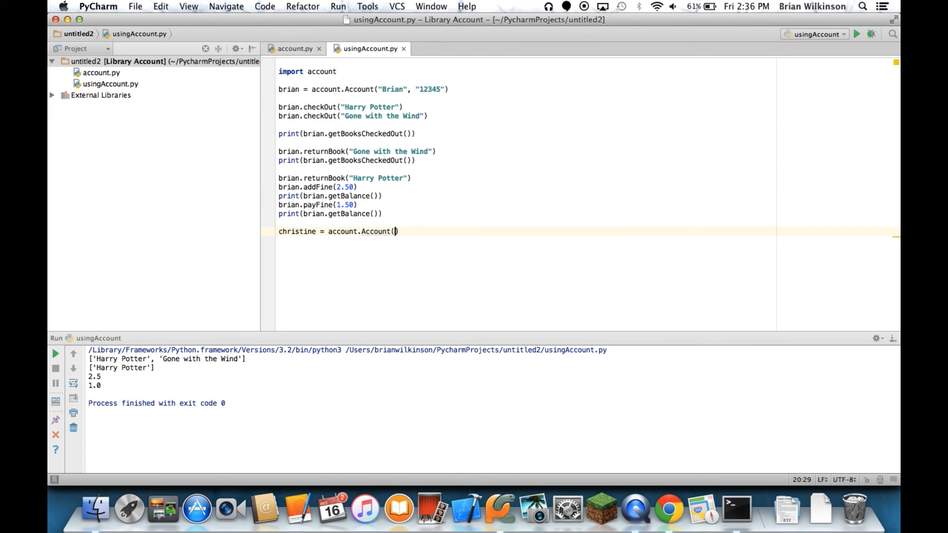
type("\"Christ\"")
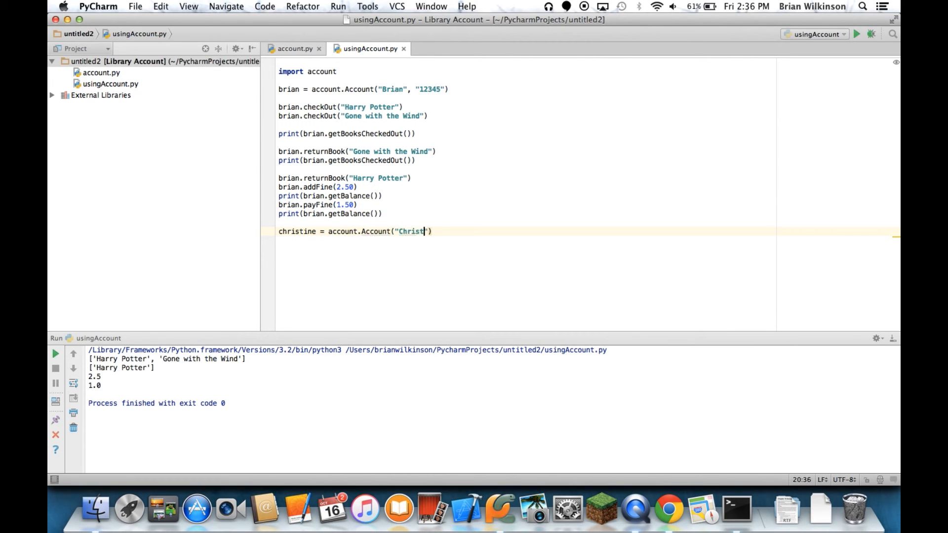
type("ine")
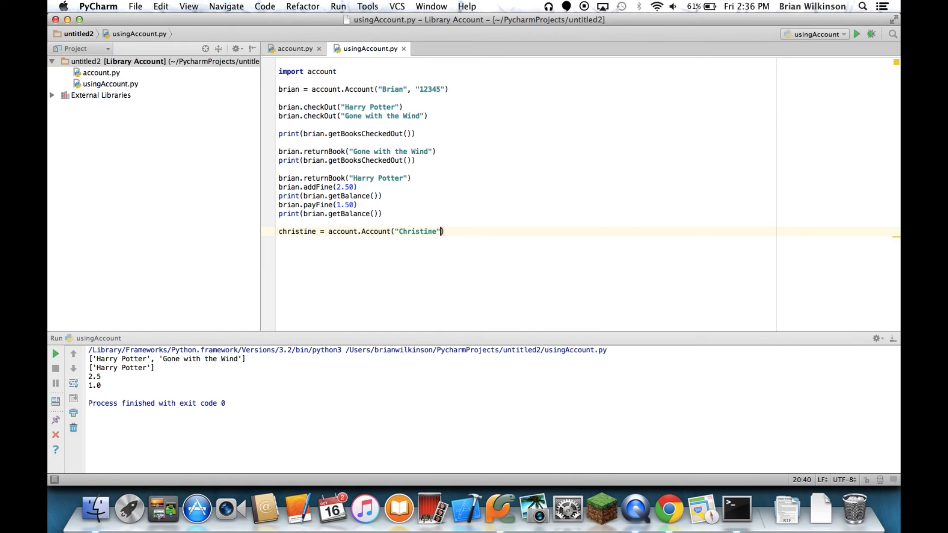
type(", \"")
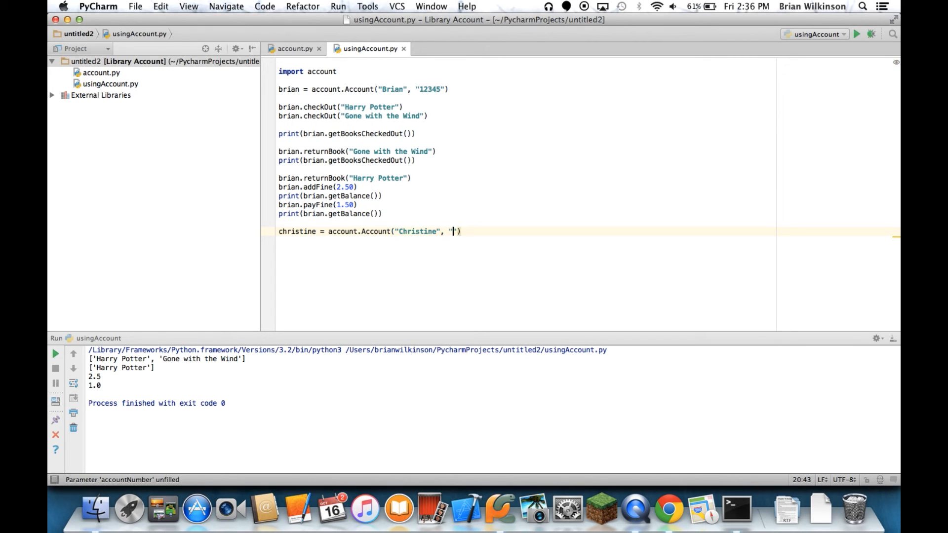
type("6789")
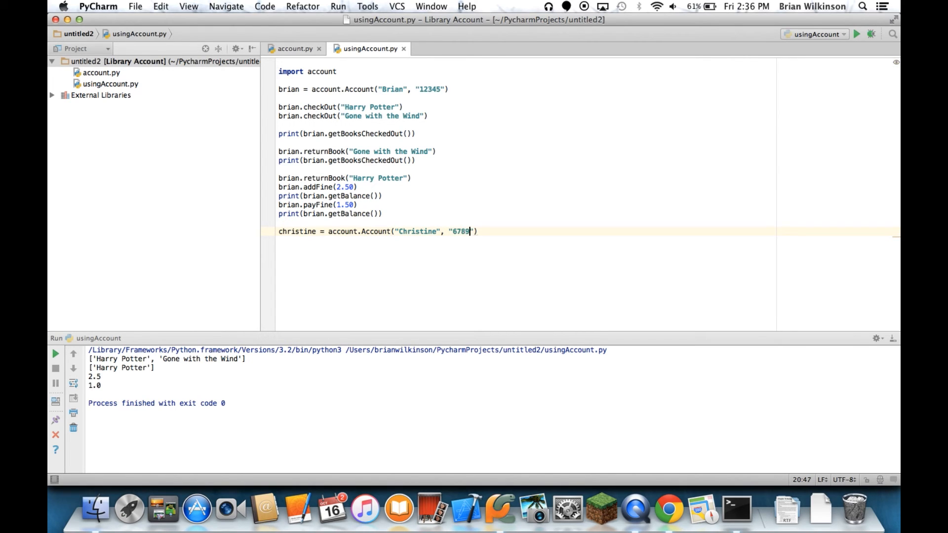
type("0")
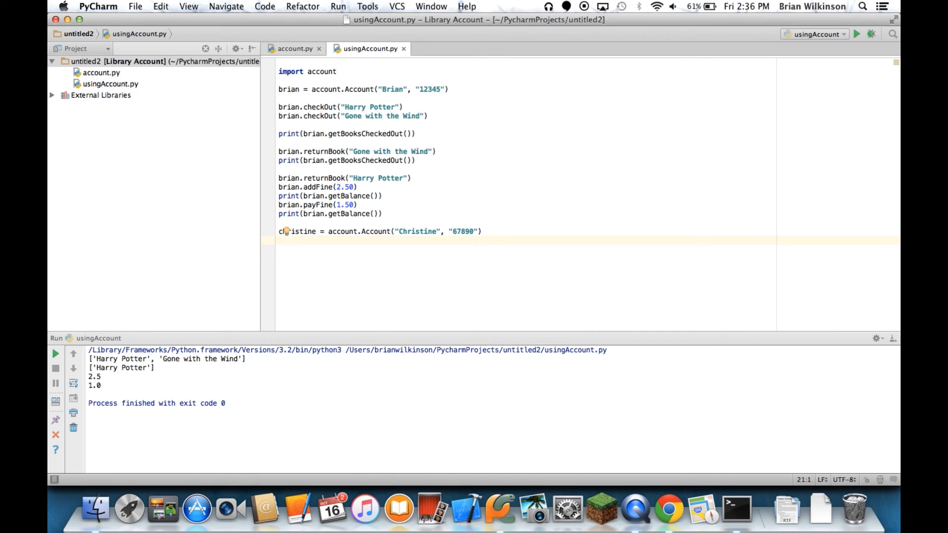
- Add christine.checkOut("1984"), christine.checkOut("Brave New World") and print(christine.booksCheckedOut)
type("christine.checkOut(")
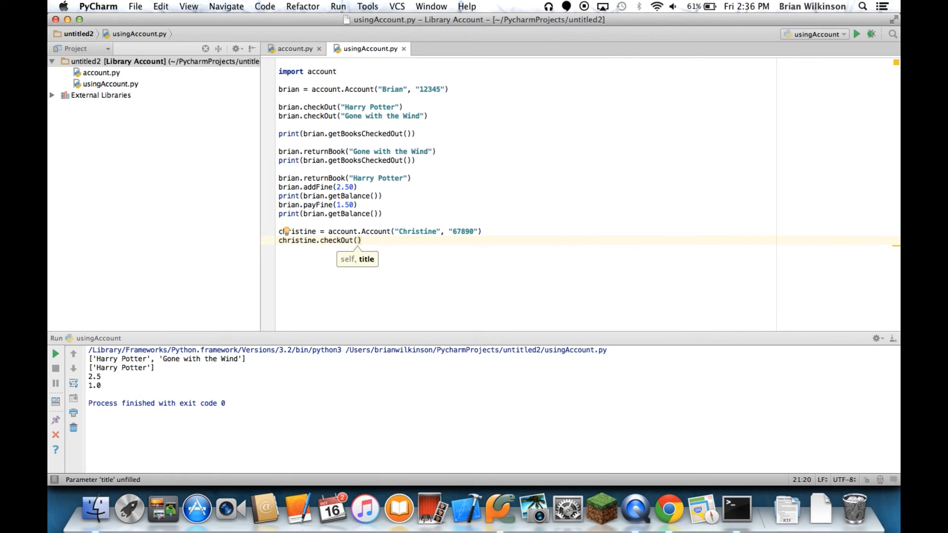
type("\"1984\"")
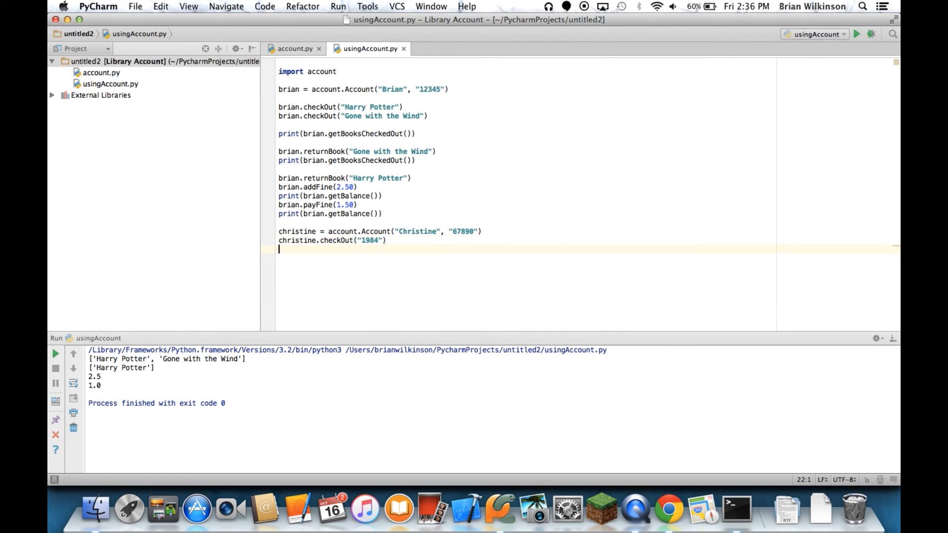
type("christine.checkOut(\"Brave New")
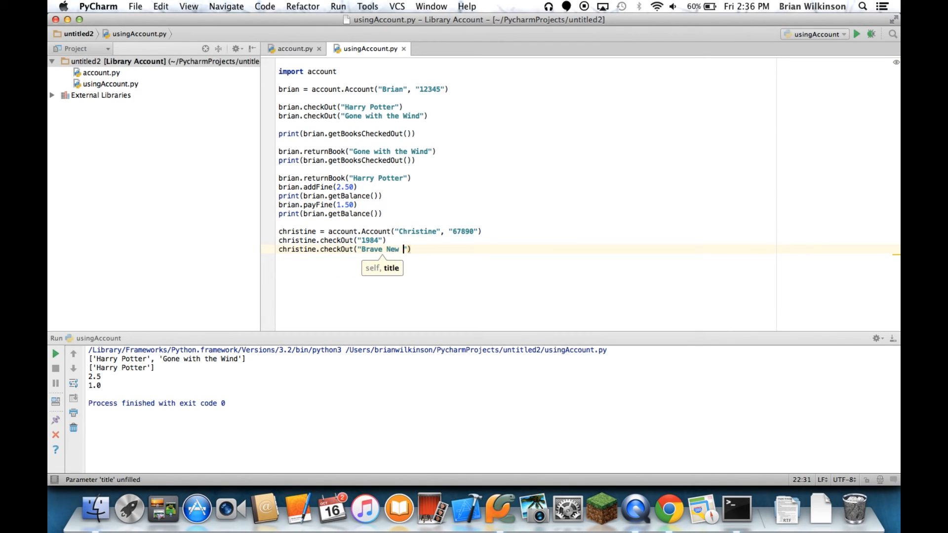
type("World")
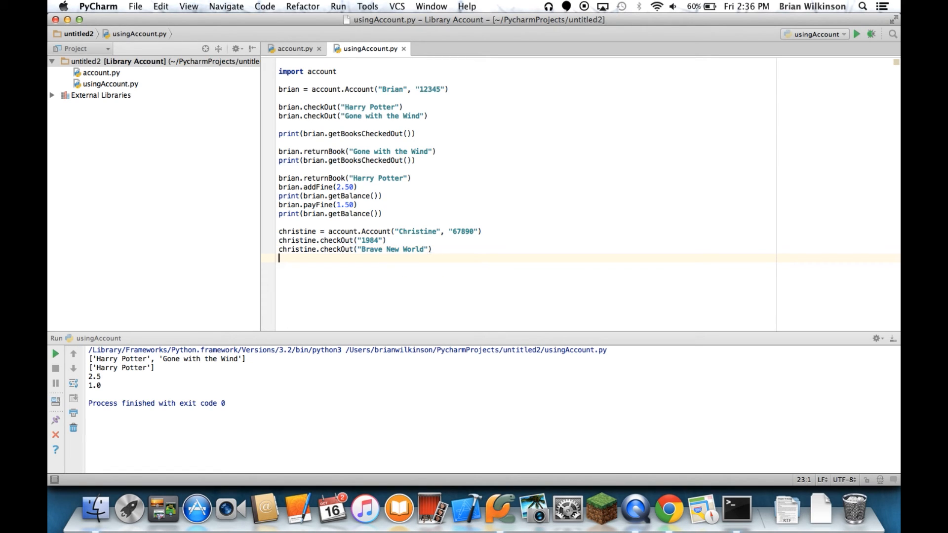
type("print(")
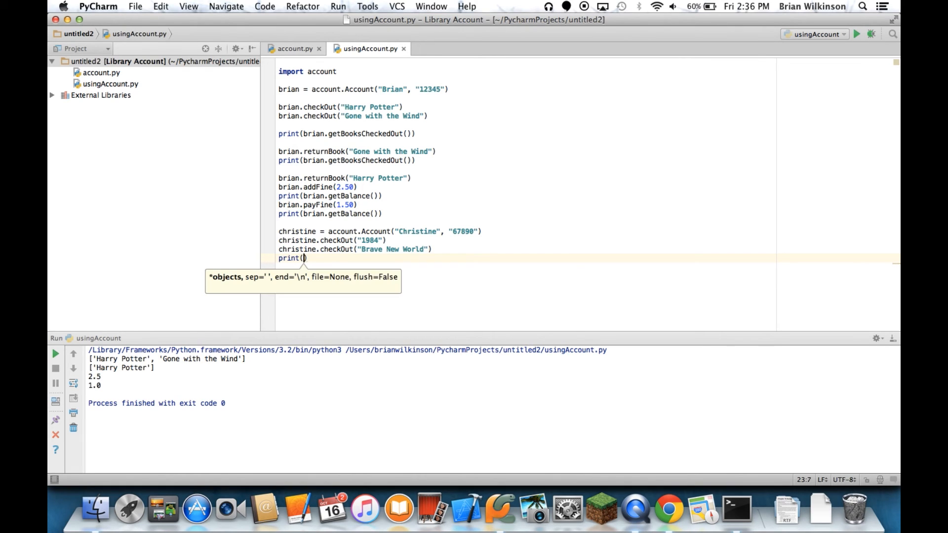
type("christine.booksCheckedOut")
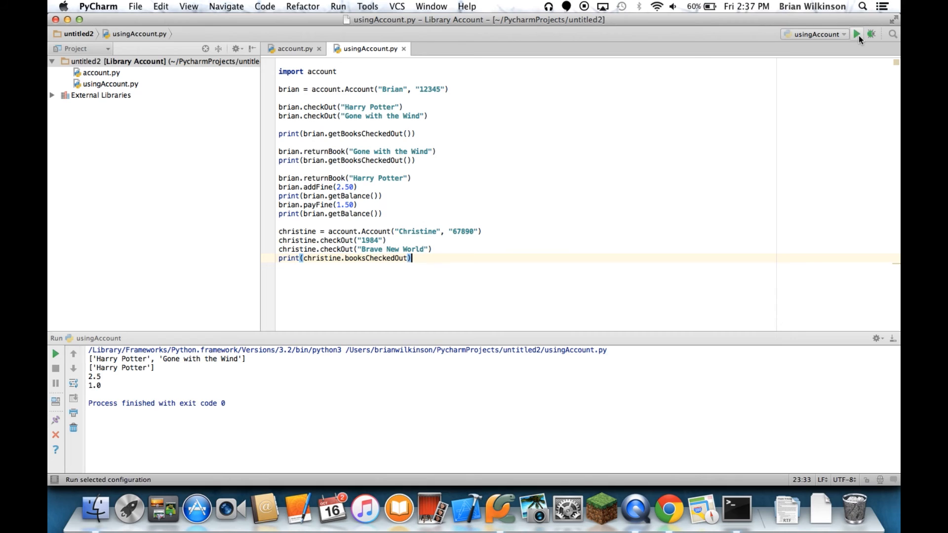
- Run usingAccount so the output lists ['1984', 'Brave New World'] for Christine
left_click(857, 34)
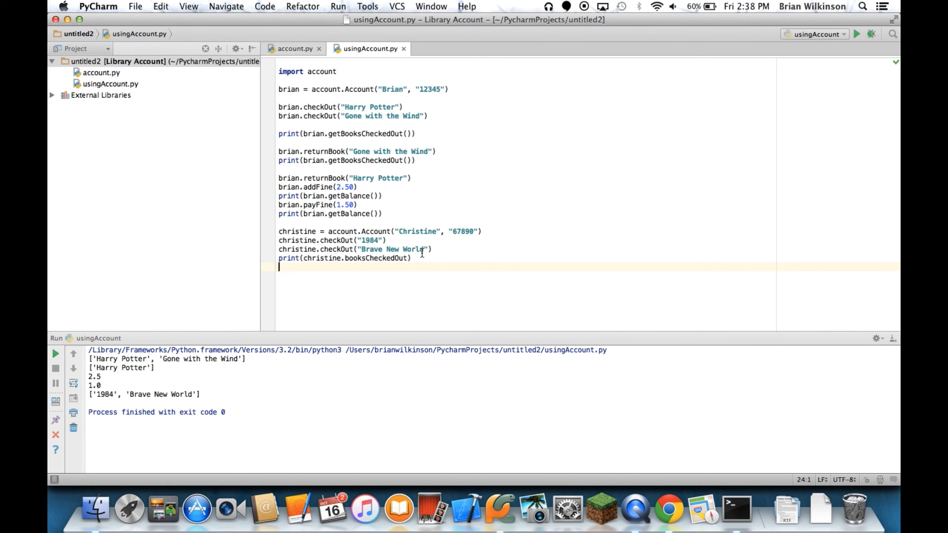
- Remove the checkout, return, fine and balance lines and add print(brian) after creating the account
left_click_drag(279, 231, 412, 258)
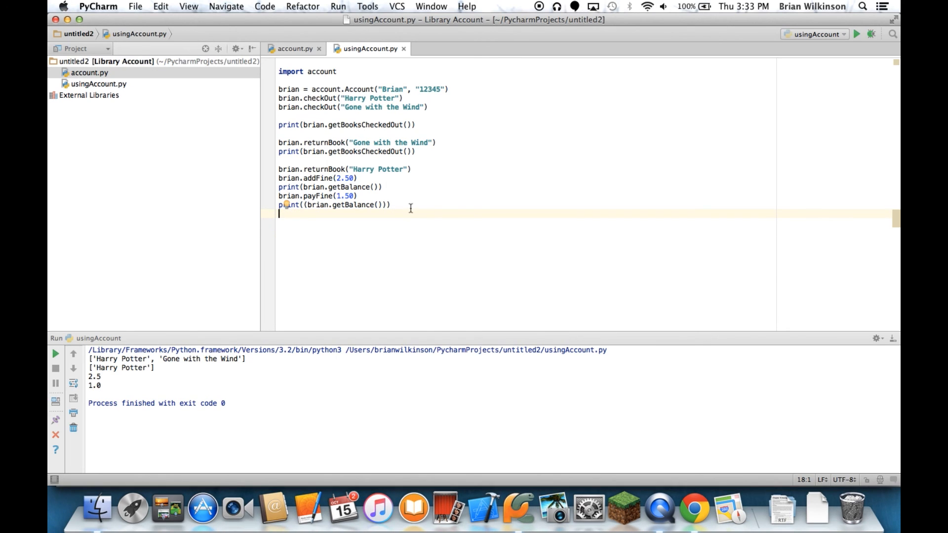
left_click(392, 205)
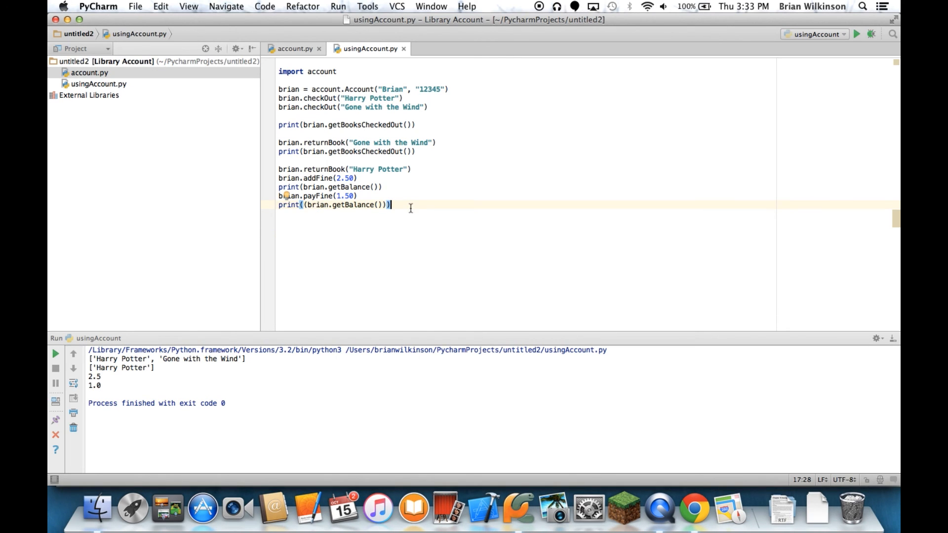
type("pr")
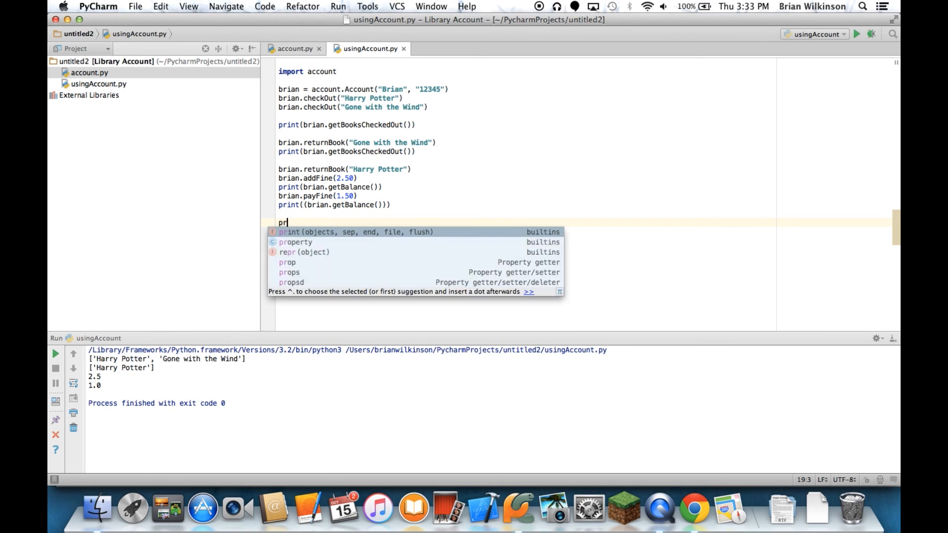
type("int(birn")
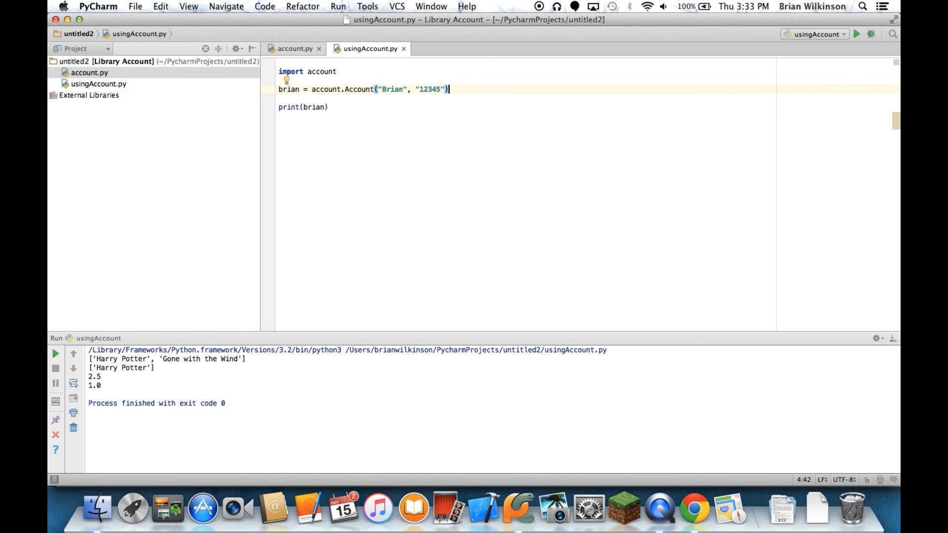
- Run usingAccount via the Run menu so the output shows the brian Account object's memory-address text
left_click(336, 5)
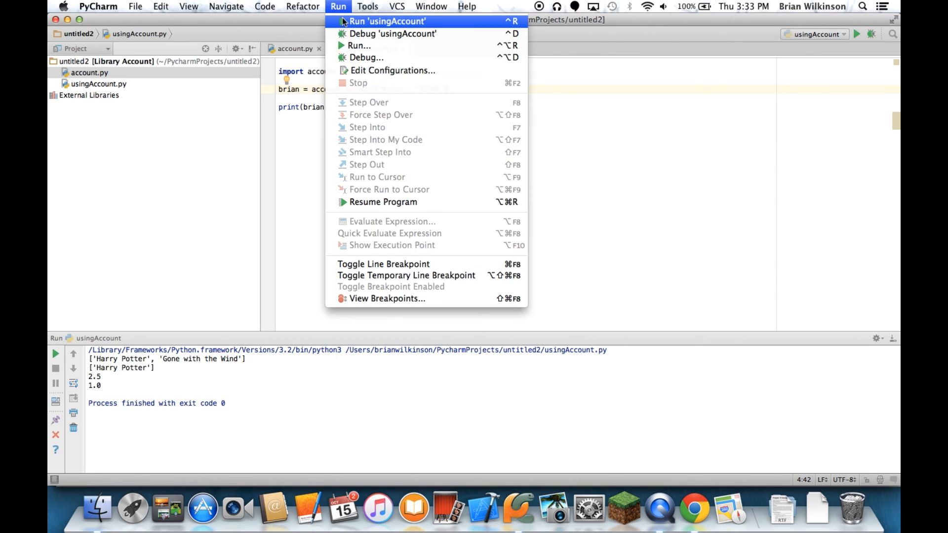
left_click(386, 19)
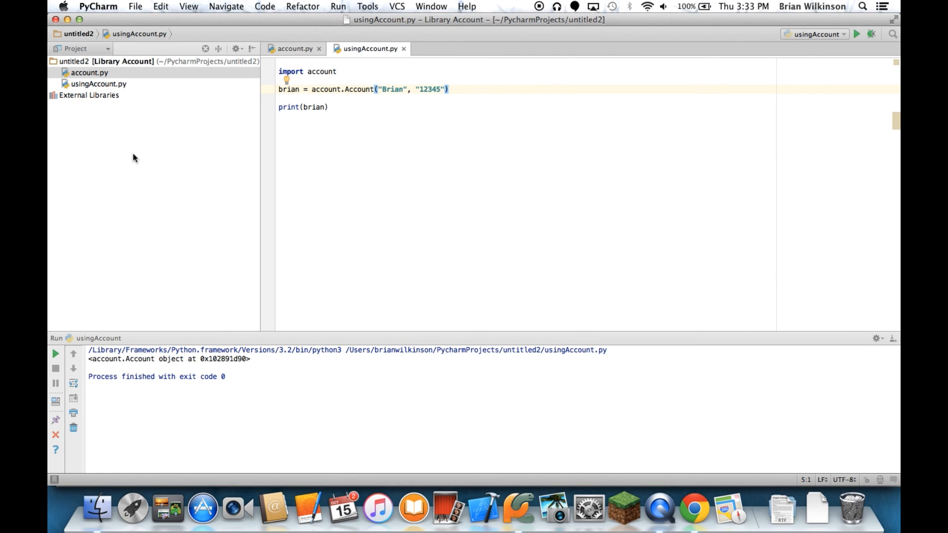
mouse_move(87, 359)
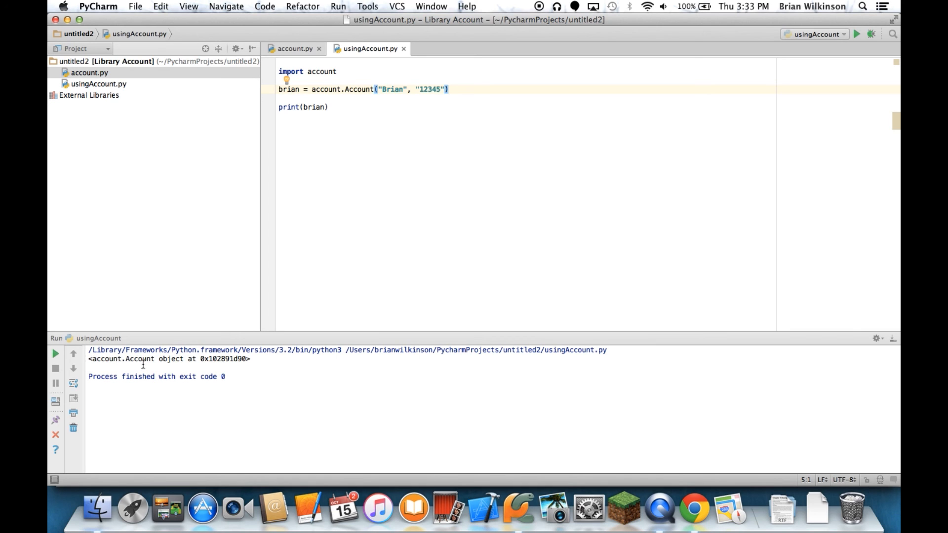
mouse_move(192, 362)
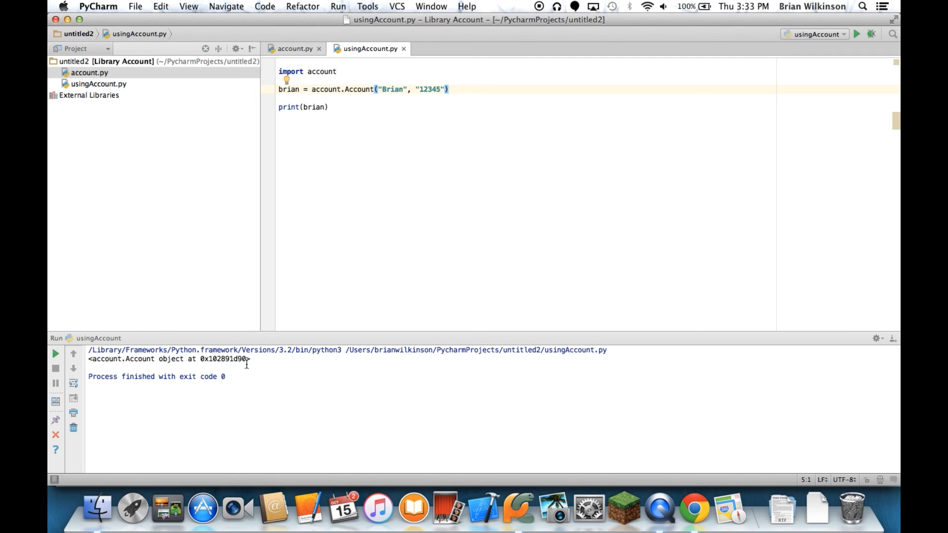
mouse_move(176, 359)
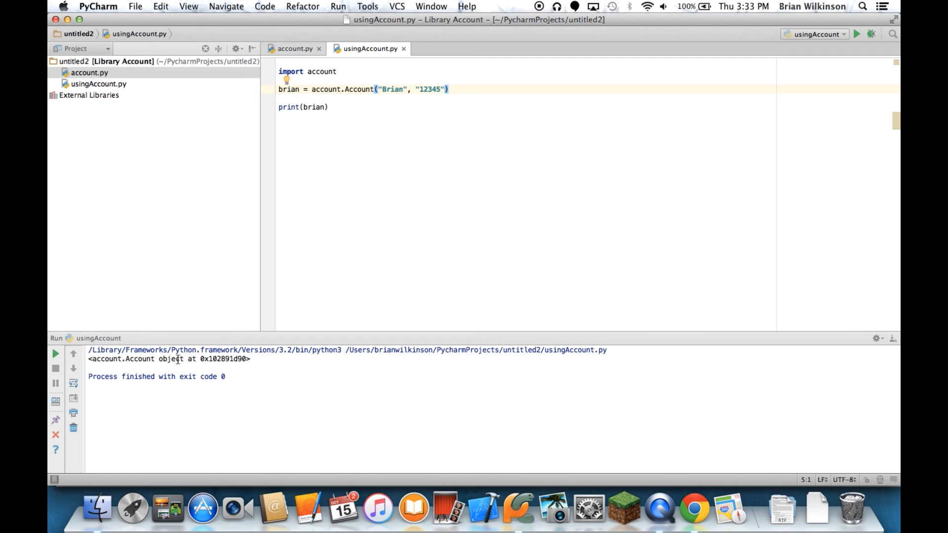